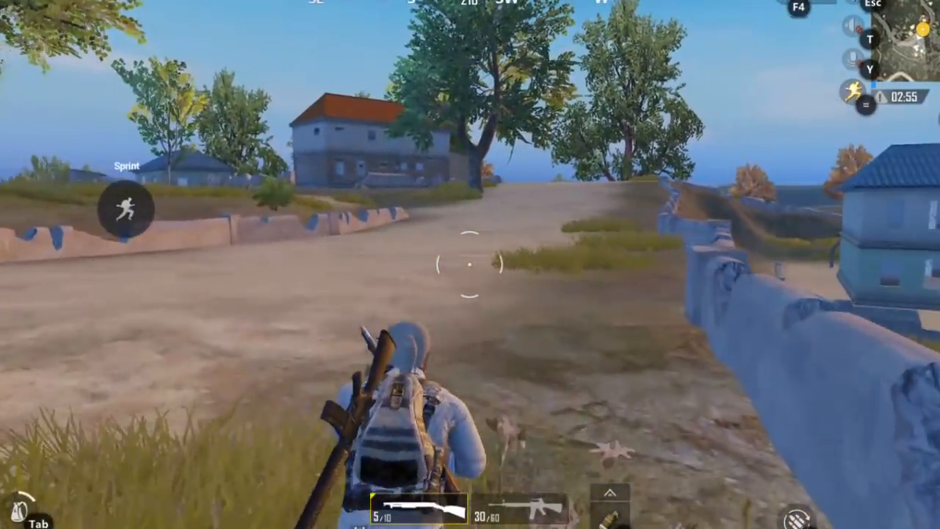
# Run dxdiag from Start search to show system info with 4096MB RAM and page file usage.
pyautogui.click(126, 209)
pyautogui.write('d')
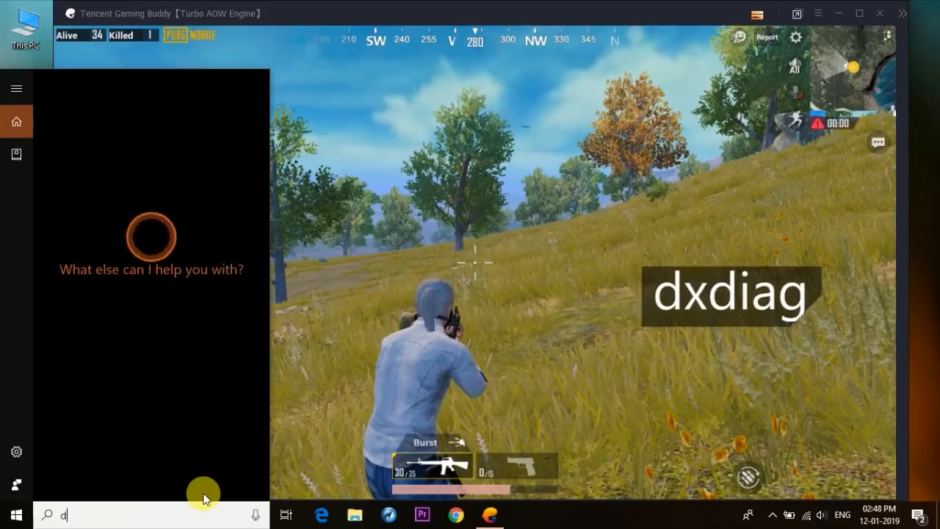
pyautogui.write('xdiag')
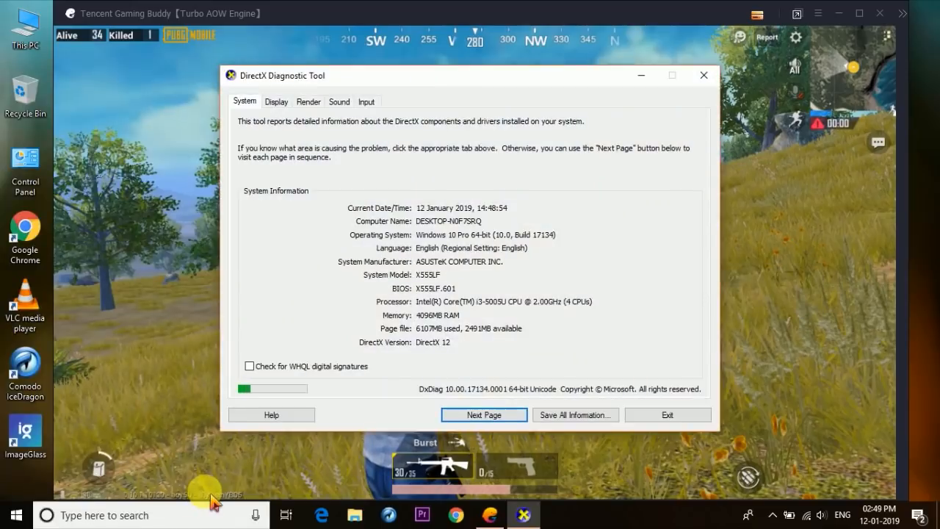
pyautogui.moveTo(355, 376)
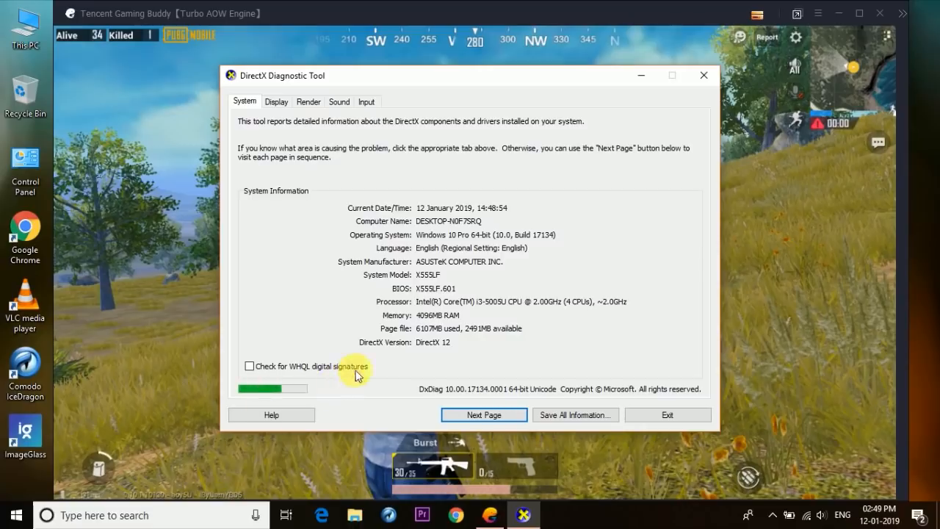
pyautogui.moveTo(484, 330)
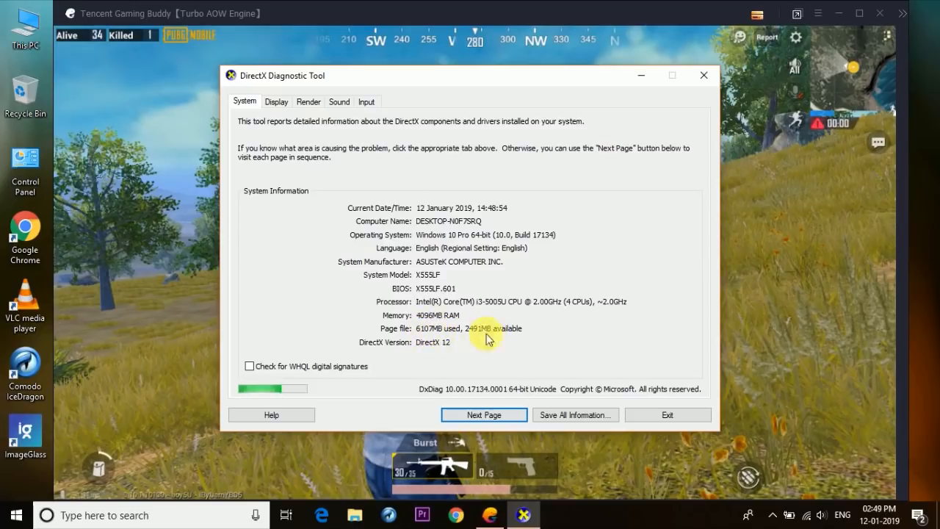
pyautogui.moveTo(497, 350)
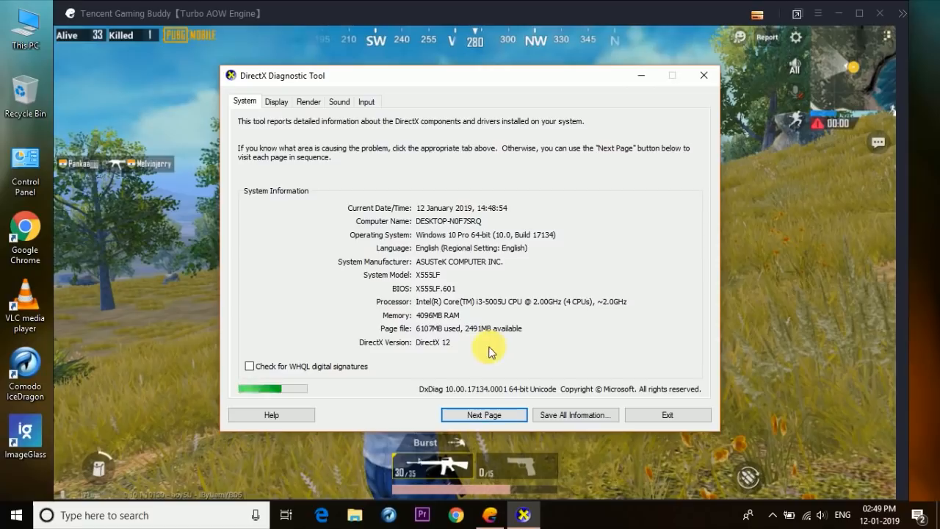
pyautogui.moveTo(411, 337)
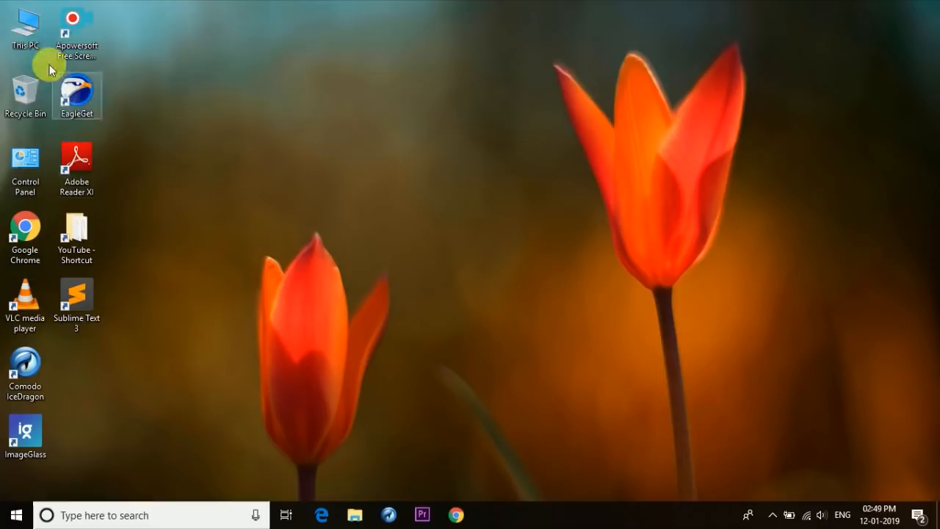
# Reach Performance Options' Advanced tab via This PC properties, showing a 4604 MB paging file.
pyautogui.rightClick(26, 22)
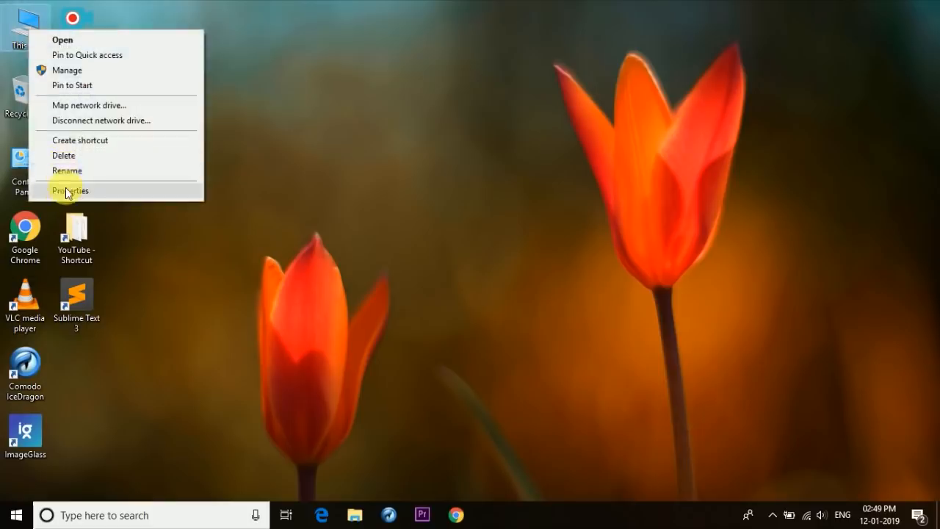
pyautogui.click(71, 191)
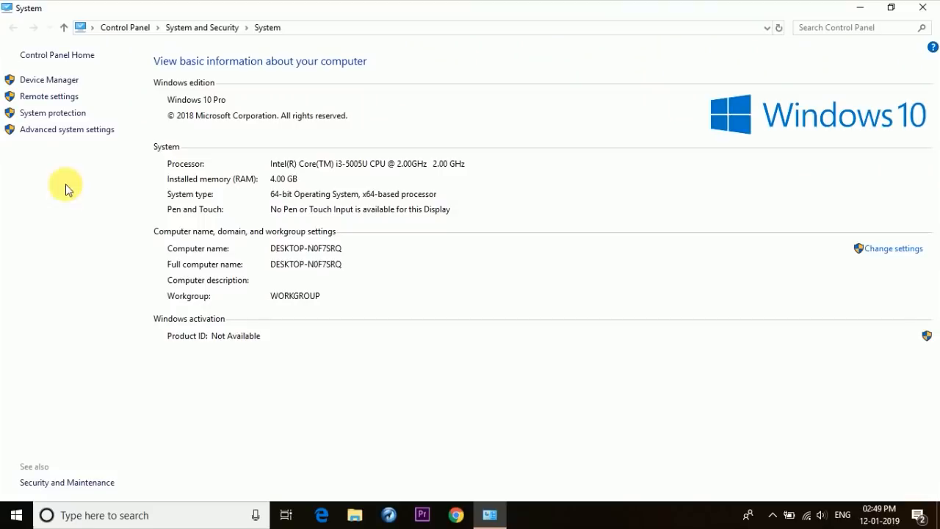
pyautogui.click(67, 129)
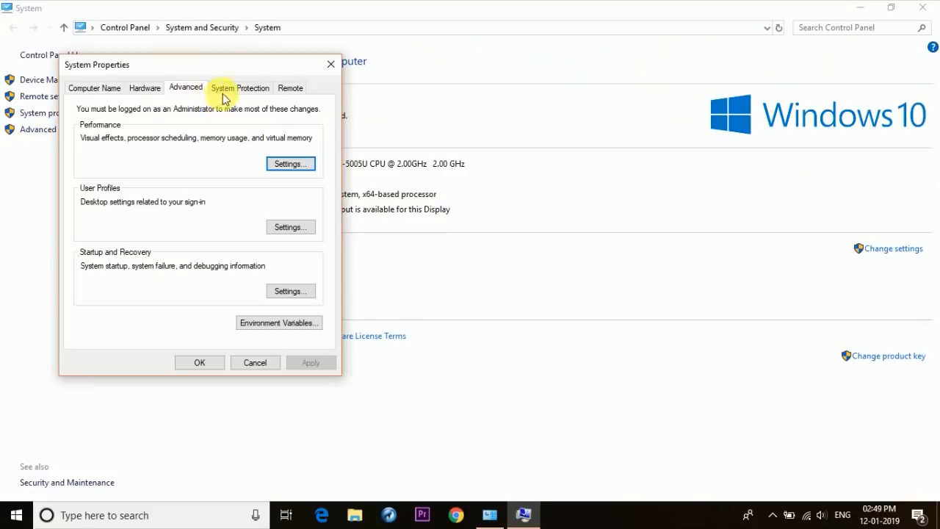
pyautogui.moveTo(120, 132)
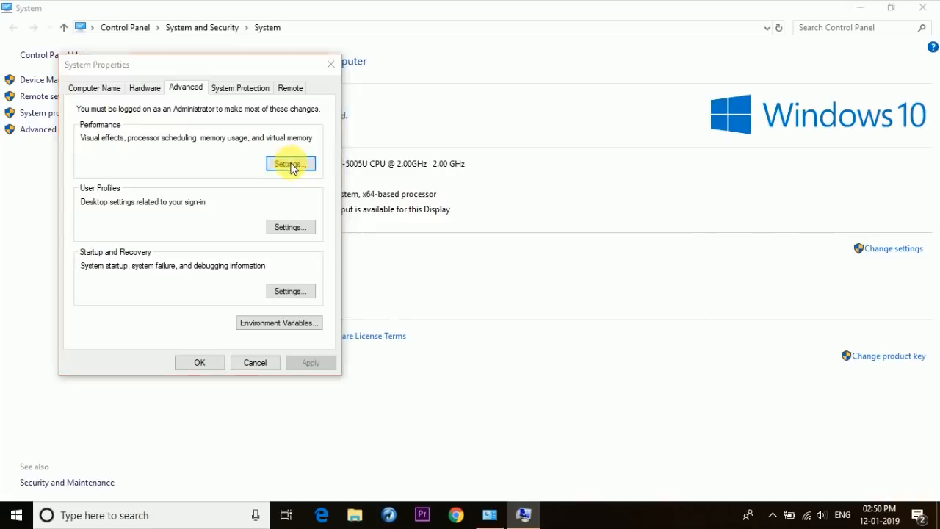
pyautogui.click(291, 163)
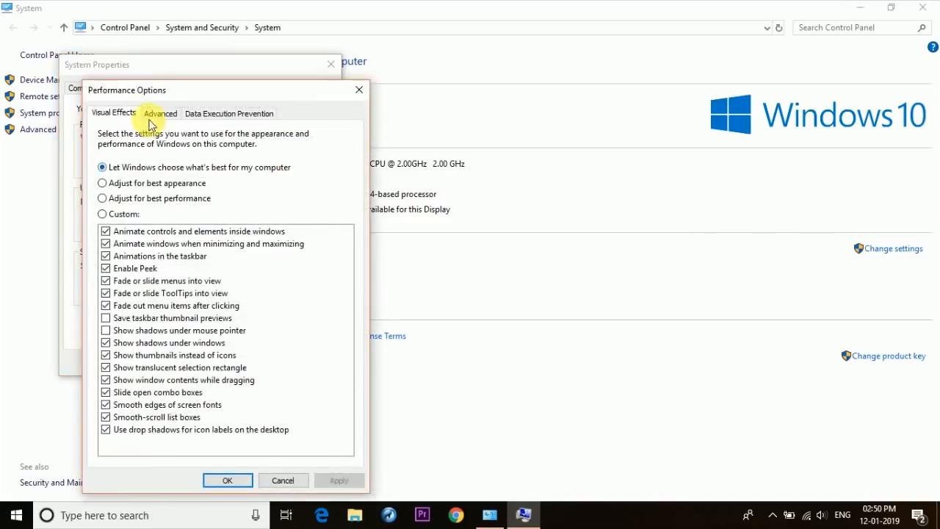
pyautogui.click(160, 112)
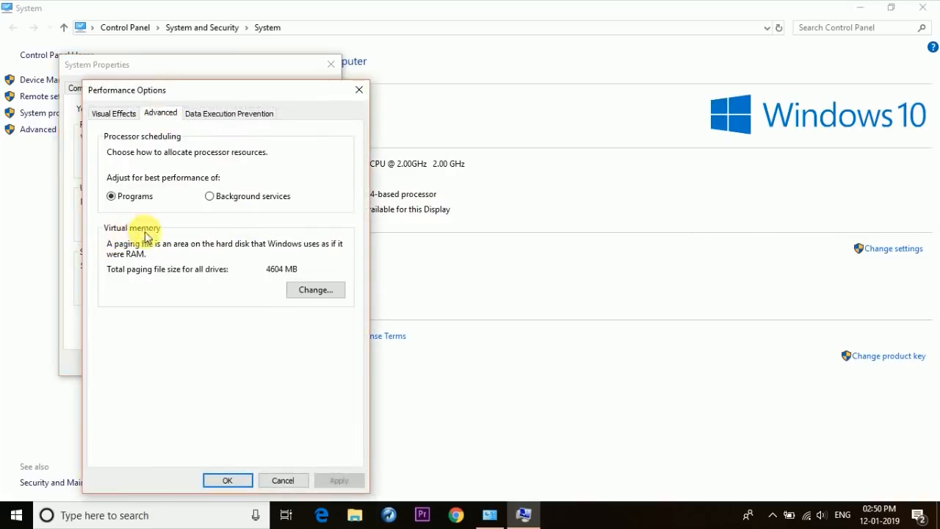
pyautogui.moveTo(265, 282)
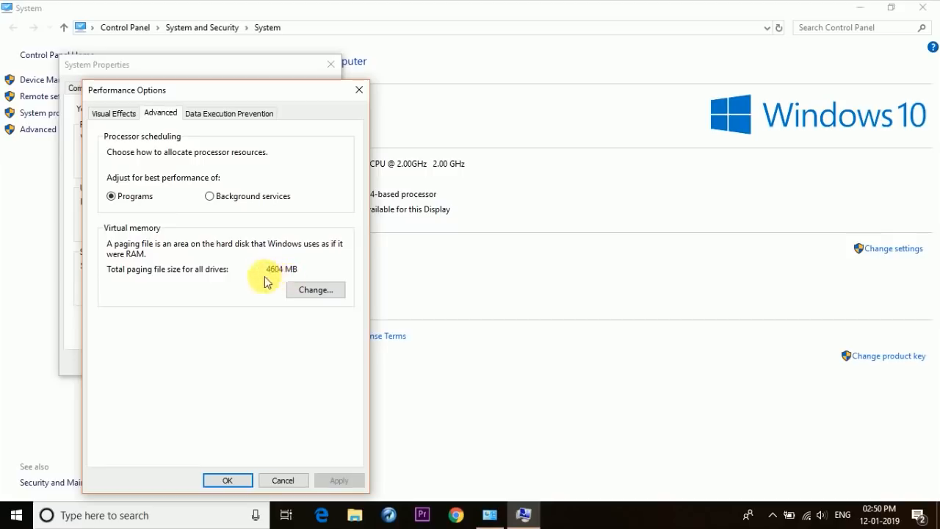
pyautogui.moveTo(278, 279)
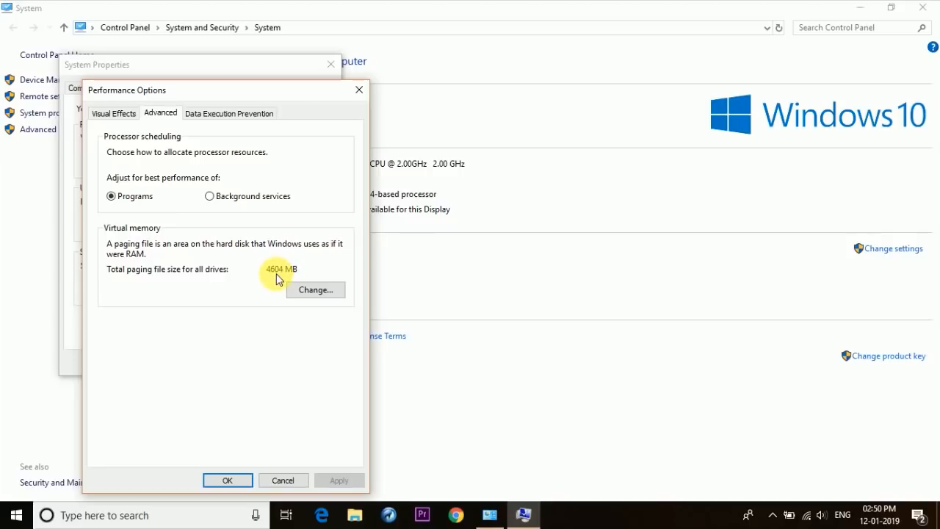
pyautogui.moveTo(294, 288)
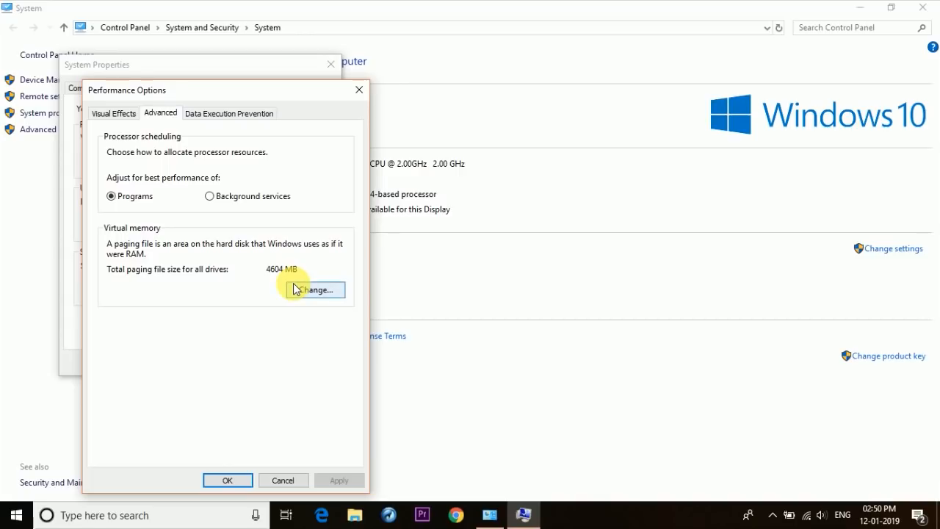
# In Virtual Memory, turn off automatic paging file management and choose Custom size for drive C.
pyautogui.click(314, 289)
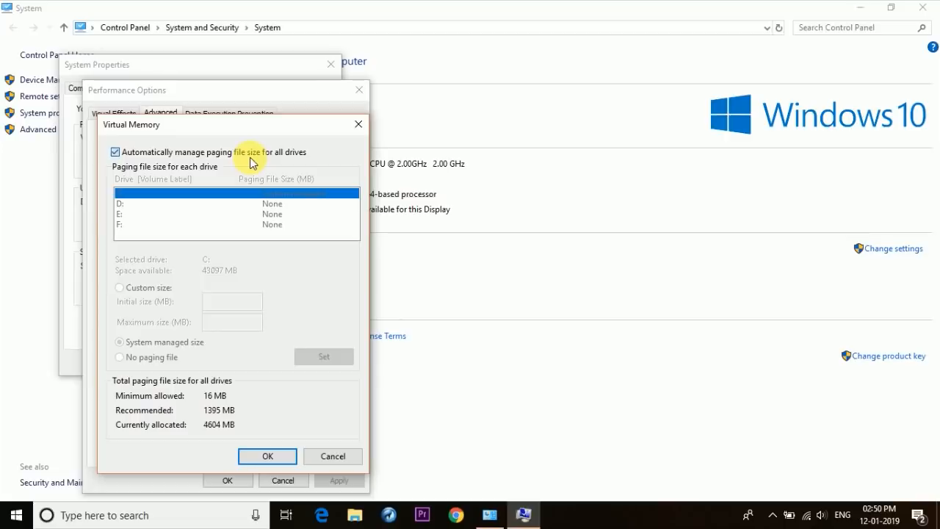
pyautogui.click(115, 151)
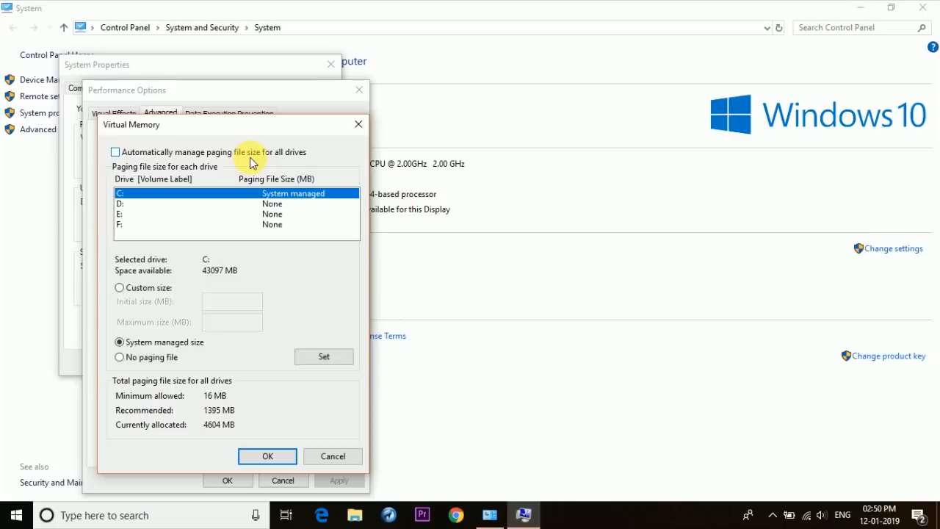
pyautogui.moveTo(263, 199)
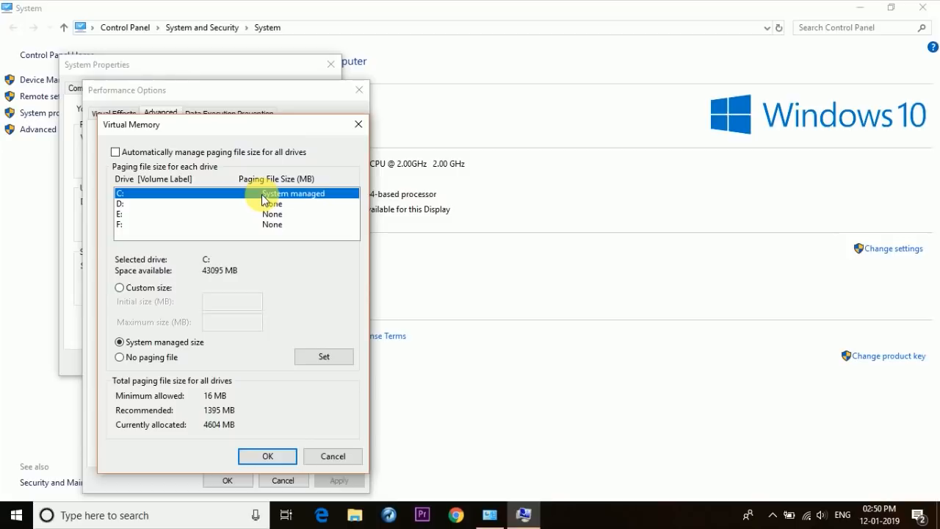
pyautogui.moveTo(153, 294)
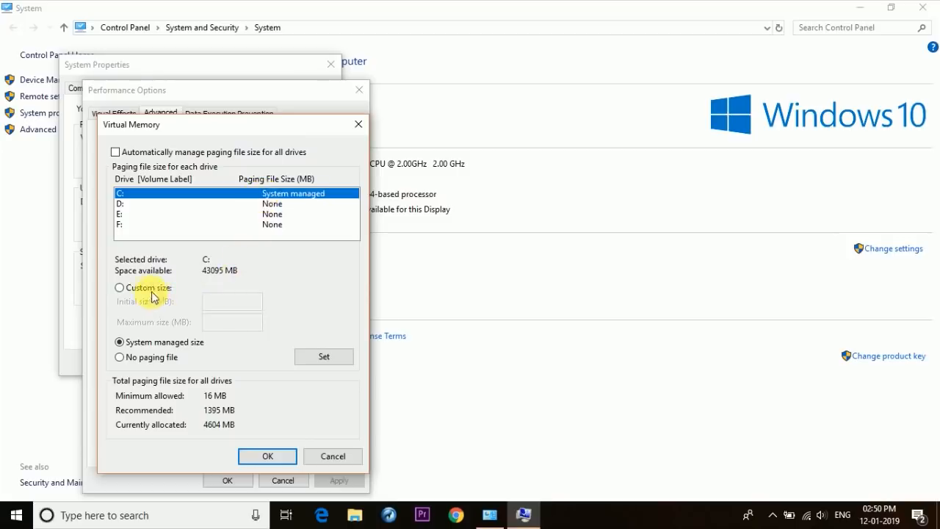
pyautogui.click(119, 286)
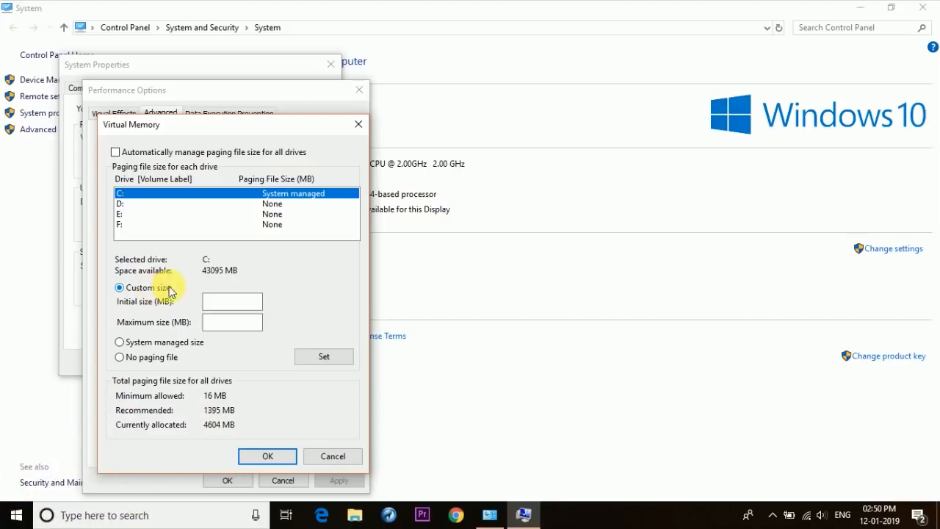
pyautogui.moveTo(213, 282)
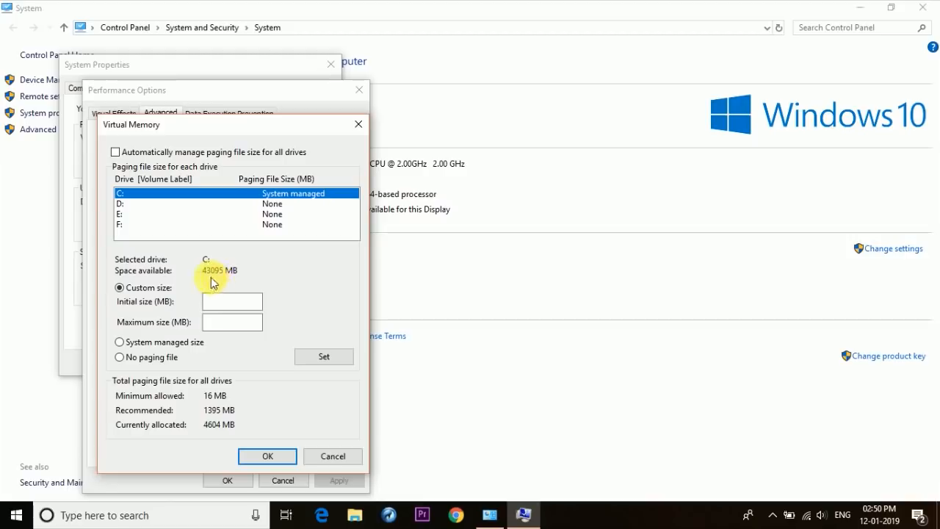
pyautogui.moveTo(223, 282)
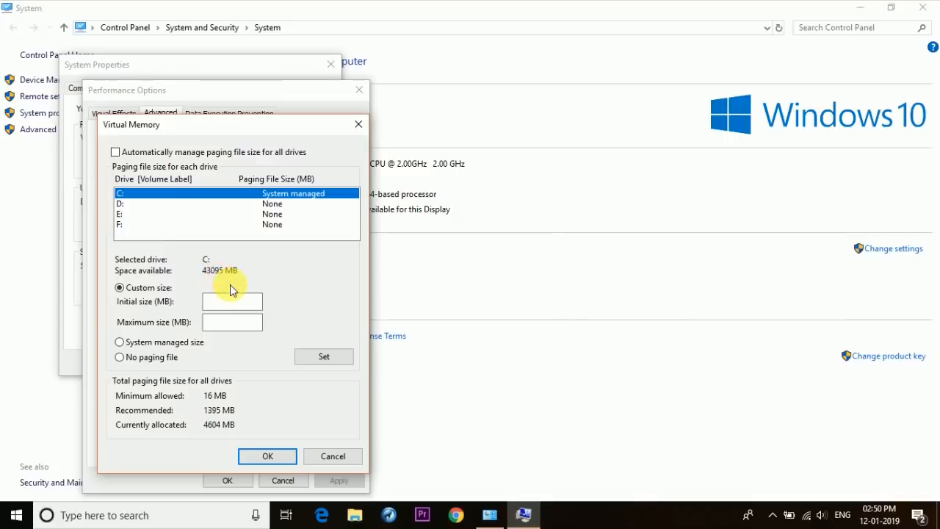
pyautogui.moveTo(238, 285)
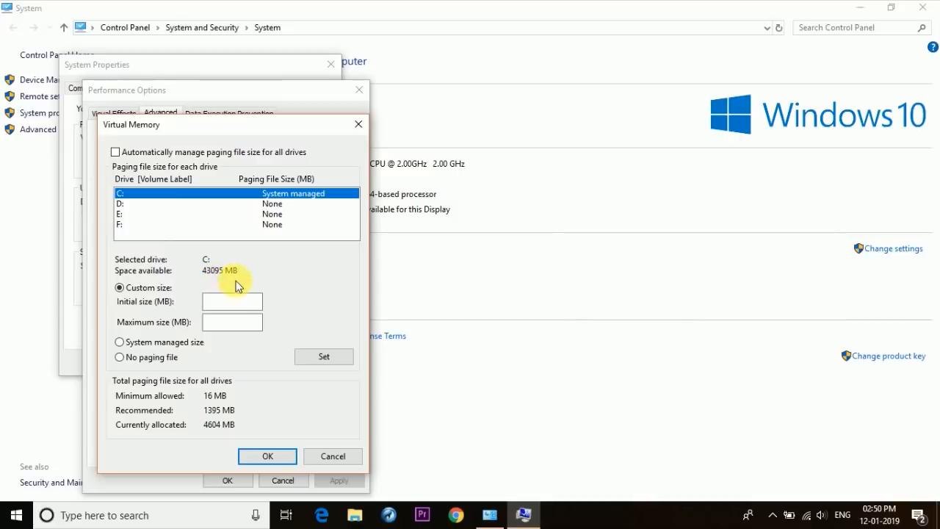
pyautogui.moveTo(242, 285)
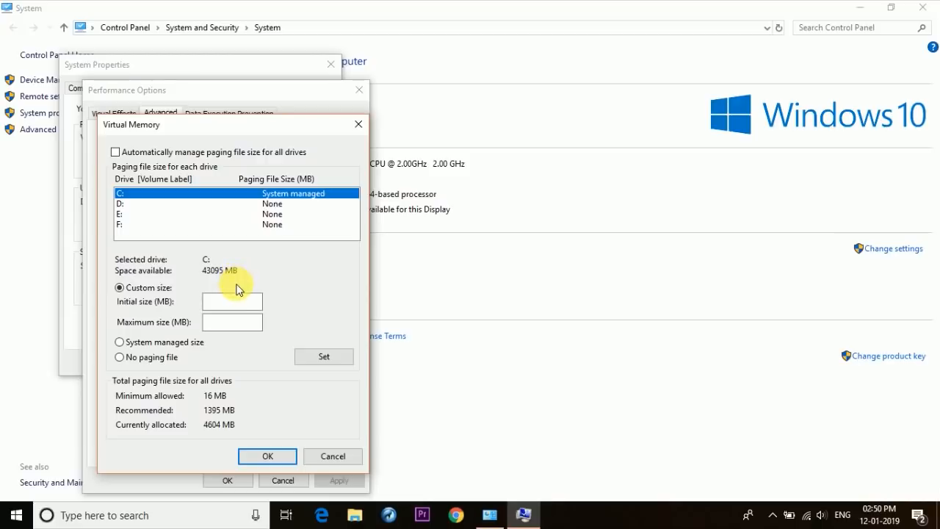
# Set drive C's paging file to 8000 MB, apply it and acknowledge the restart notice.
pyautogui.click(232, 302)
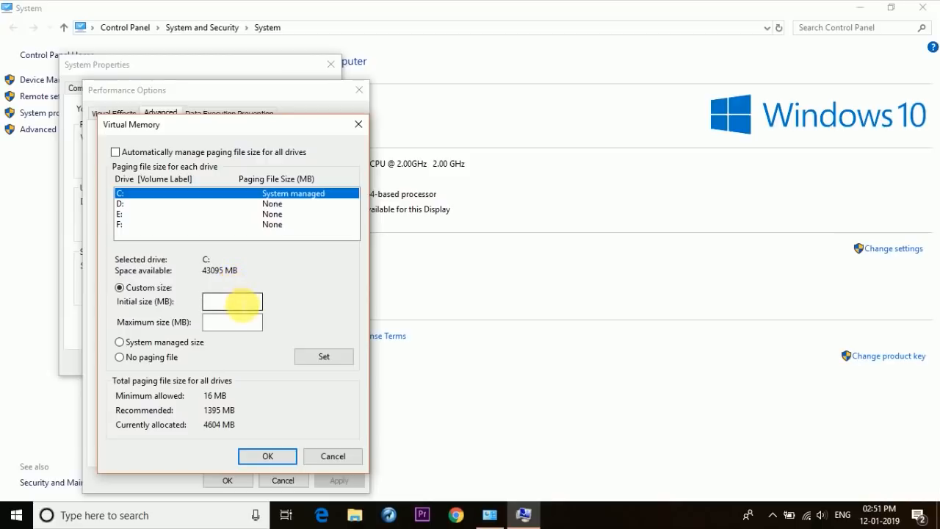
pyautogui.write('8000')
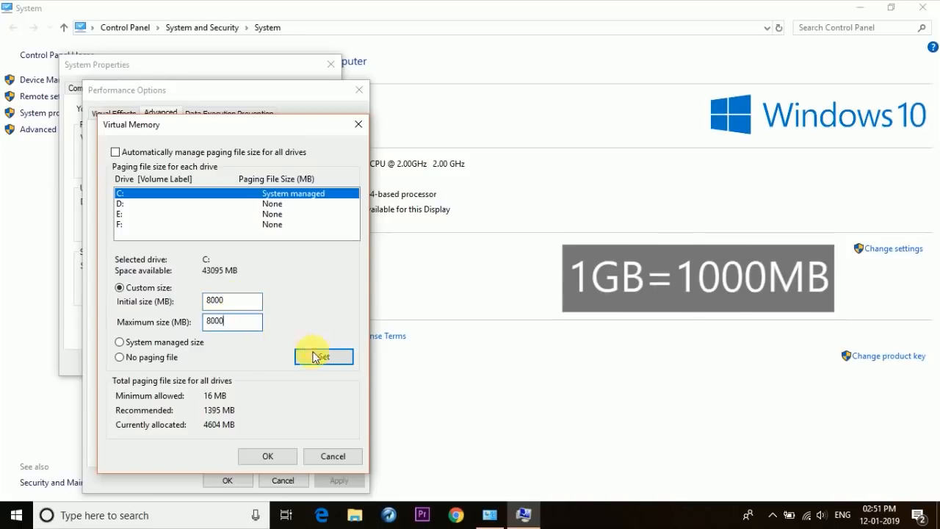
pyautogui.click(323, 357)
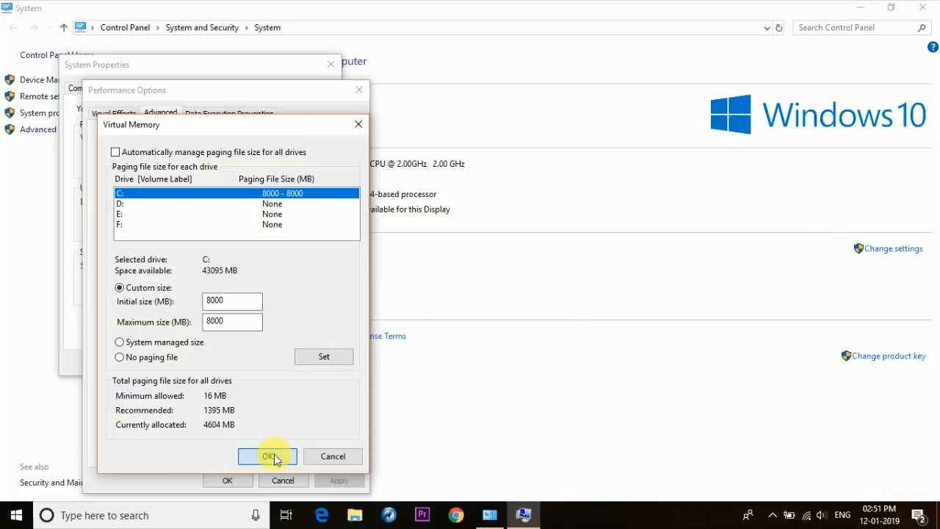
pyautogui.click(267, 456)
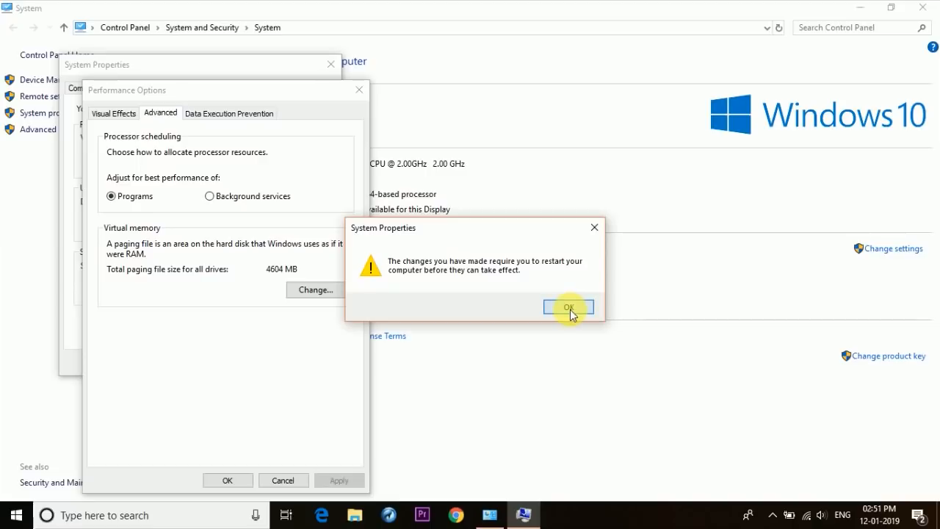
pyautogui.click(570, 307)
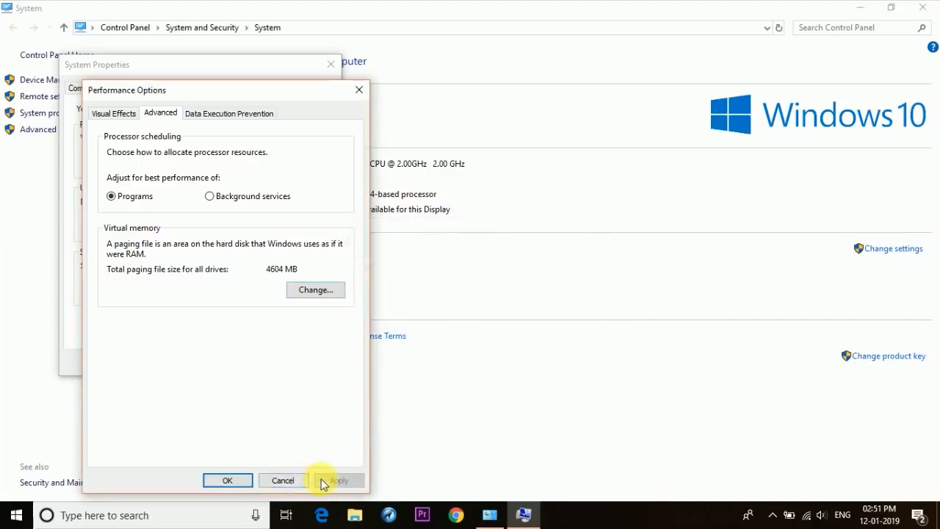
# Close the Performance Options and System Properties windows back to the desktop.
pyautogui.click(228, 479)
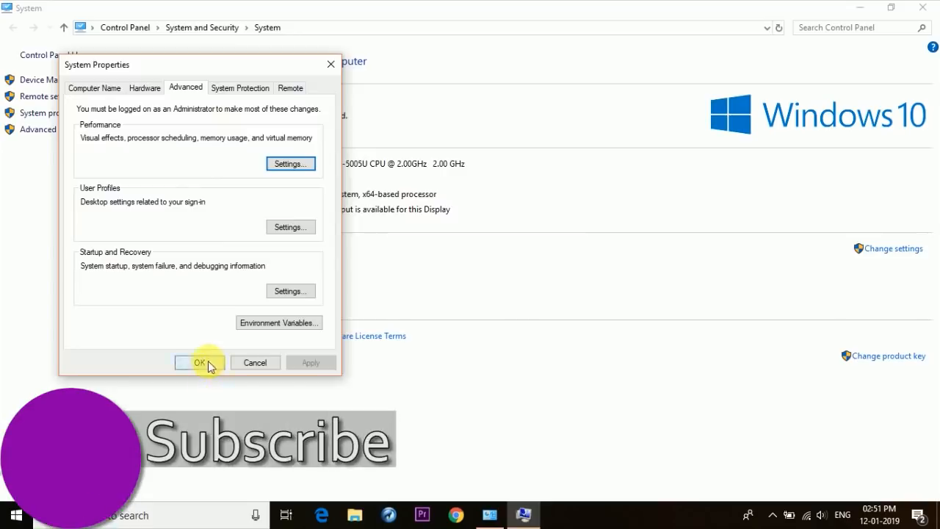
pyautogui.click(200, 362)
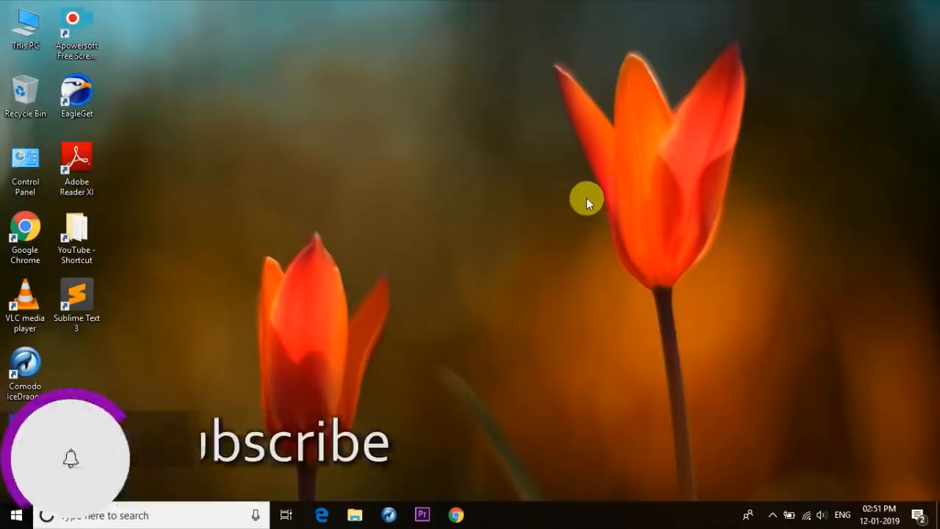
pyautogui.moveTo(573, 238)
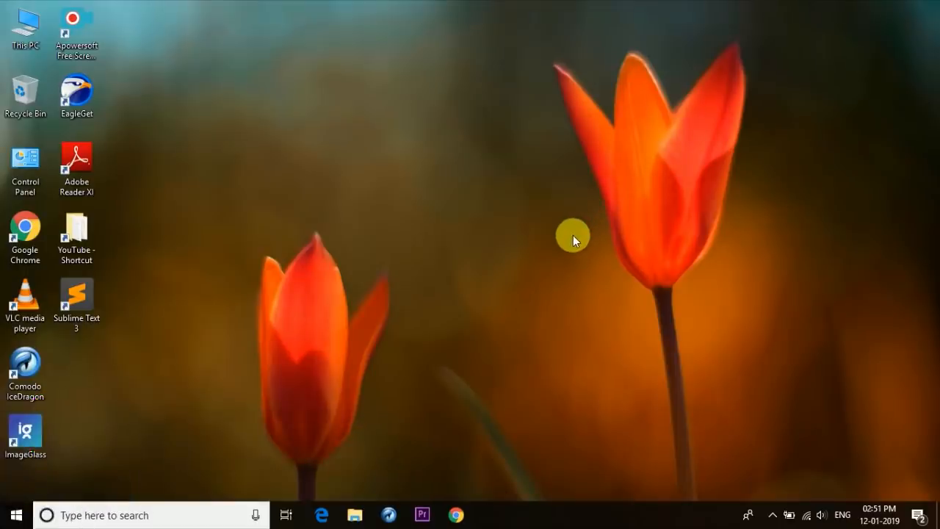
pyautogui.moveTo(549, 233)
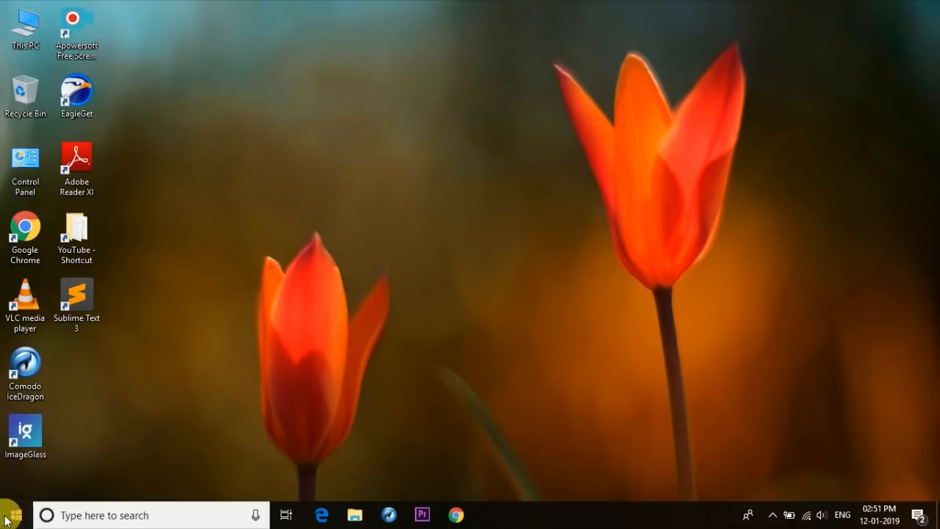
# Launch Local Security Policy from Windows Administrative Tools and maximize its window.
pyautogui.click(9, 514)
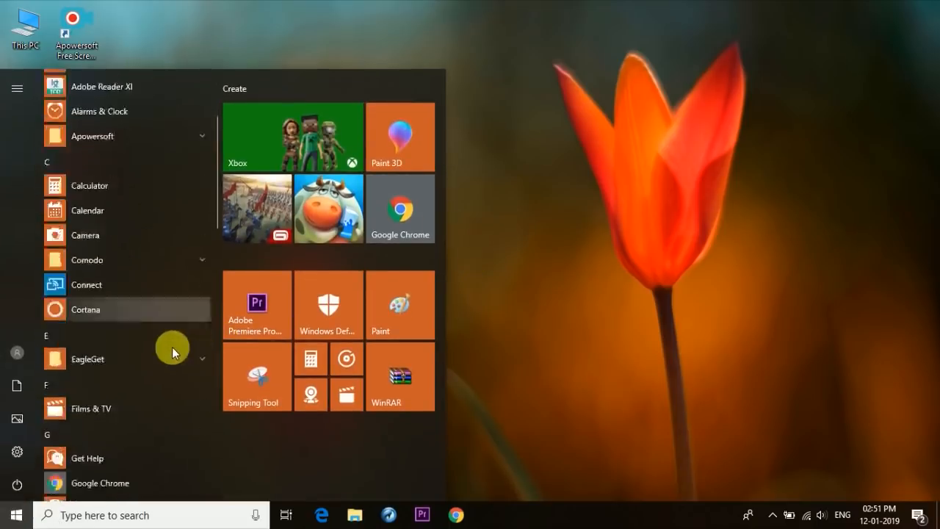
pyautogui.scroll(-3)
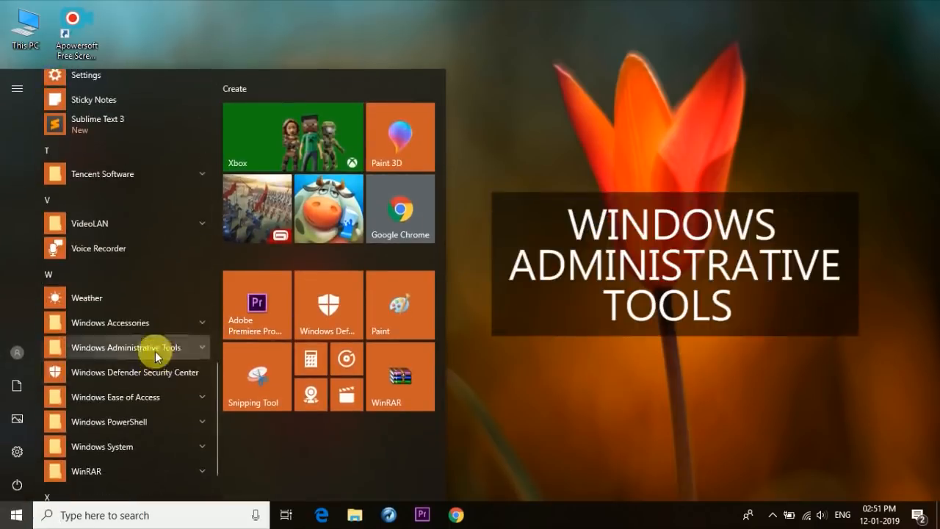
pyautogui.click(127, 346)
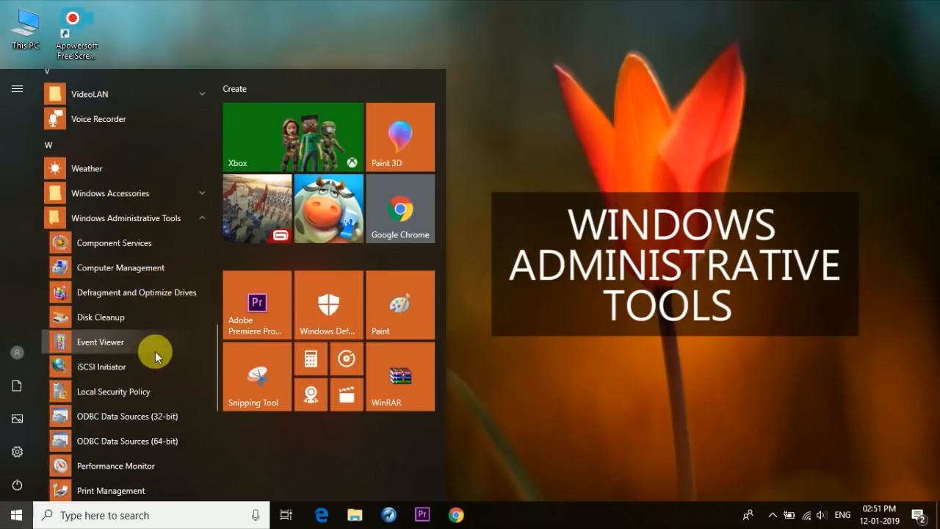
pyautogui.moveTo(115, 391)
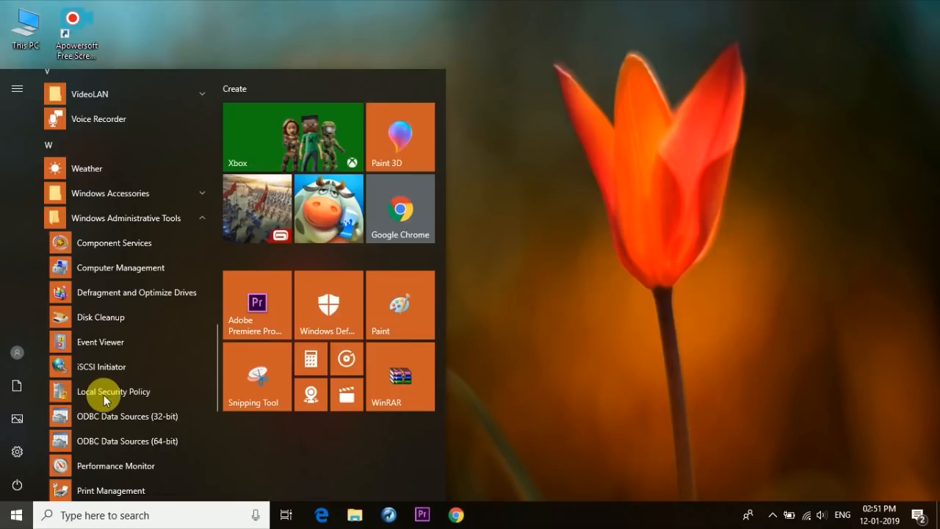
pyautogui.click(113, 391)
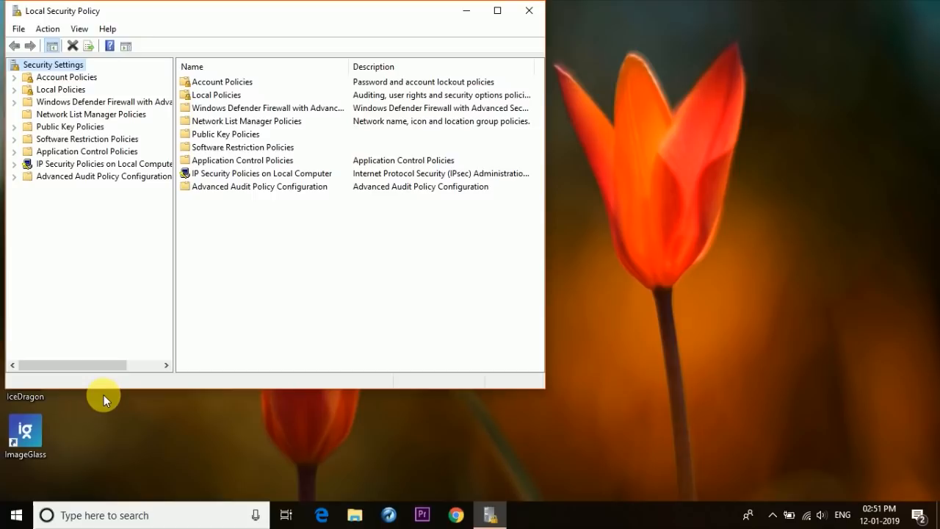
pyautogui.moveTo(277, 10); pyautogui.dragTo(277, 47)
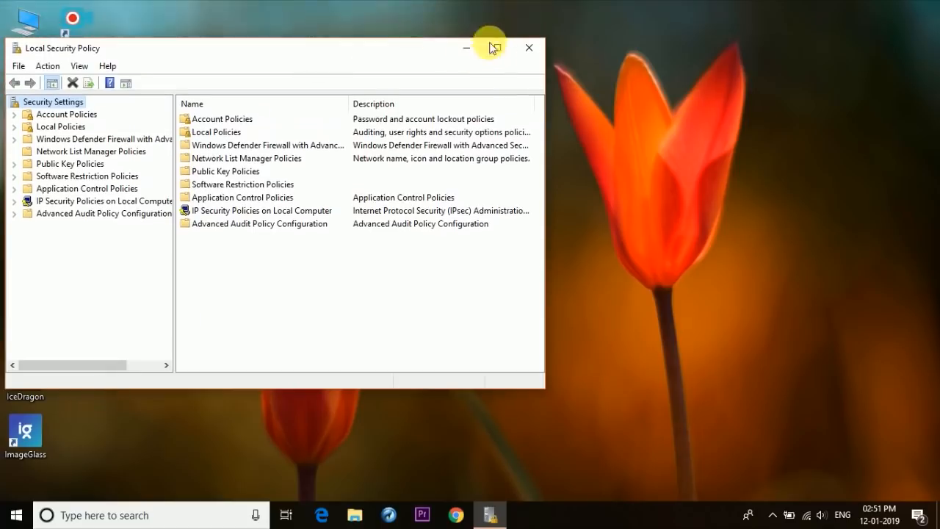
pyautogui.click(467, 47)
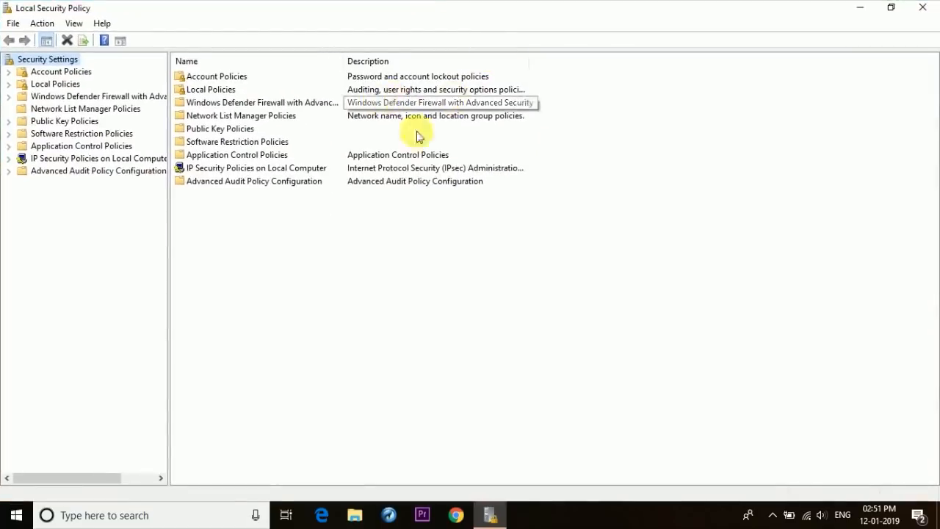
pyautogui.moveTo(367, 282)
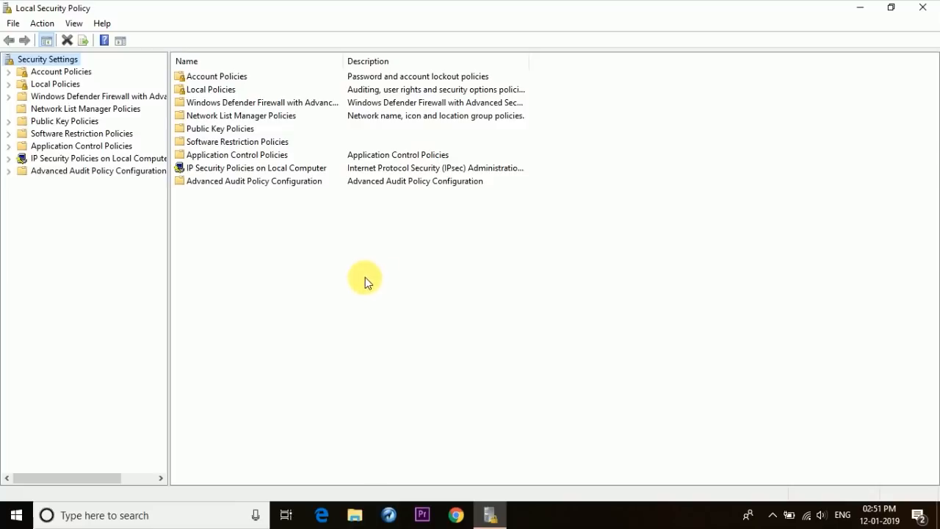
pyautogui.moveTo(15, 514)
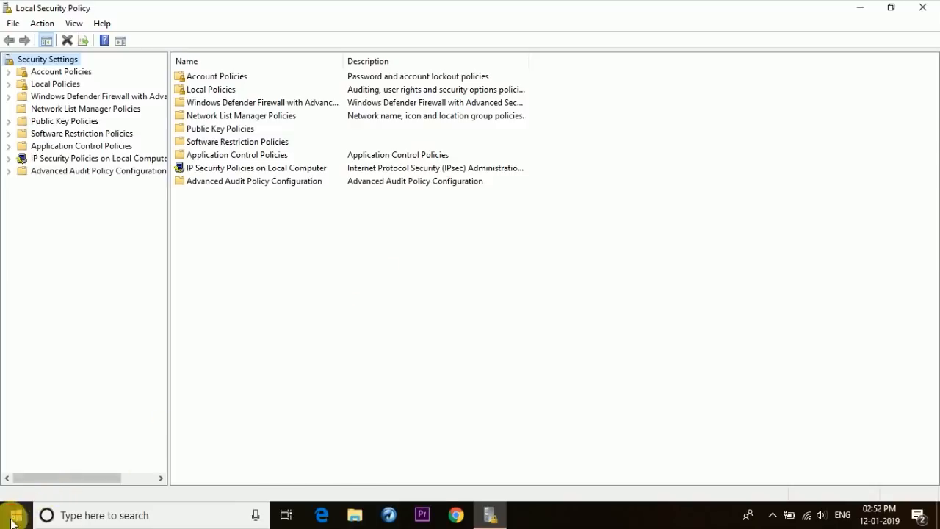
pyautogui.click(14, 514)
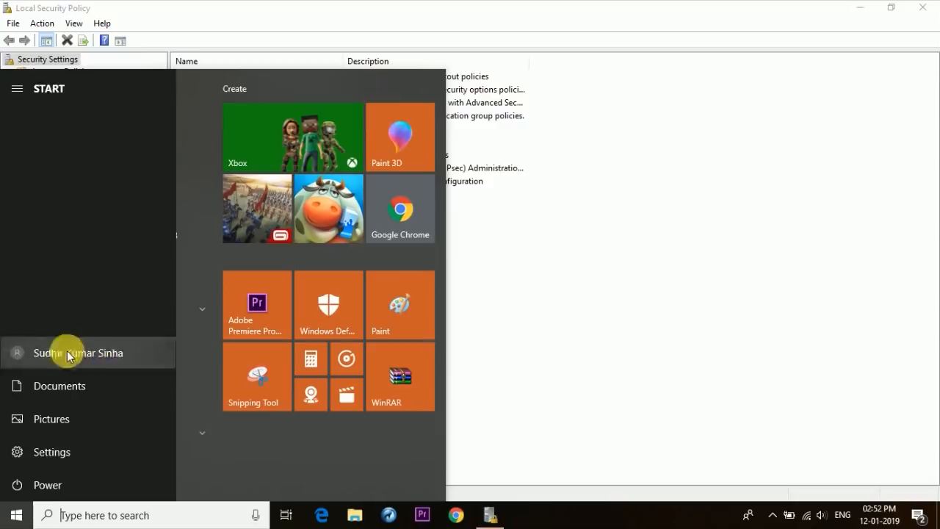
pyautogui.moveTo(100, 364)
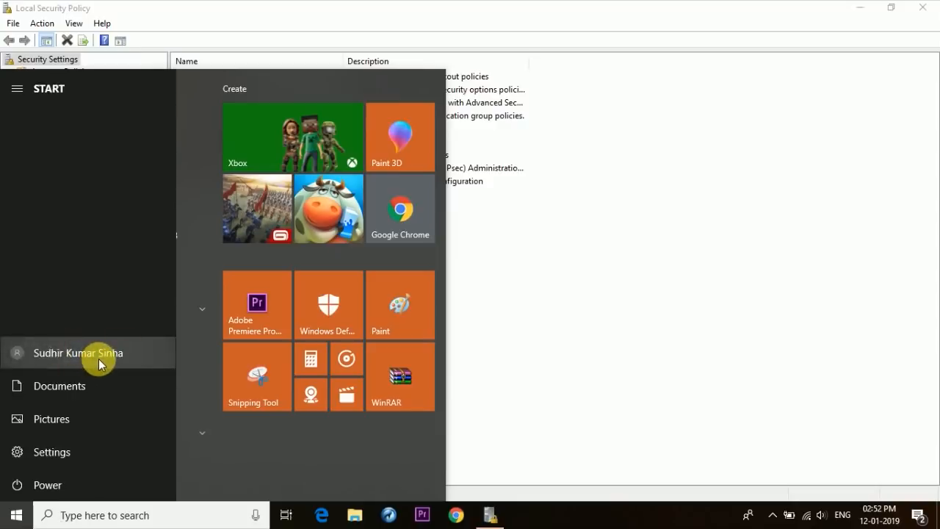
pyautogui.moveTo(227, 339)
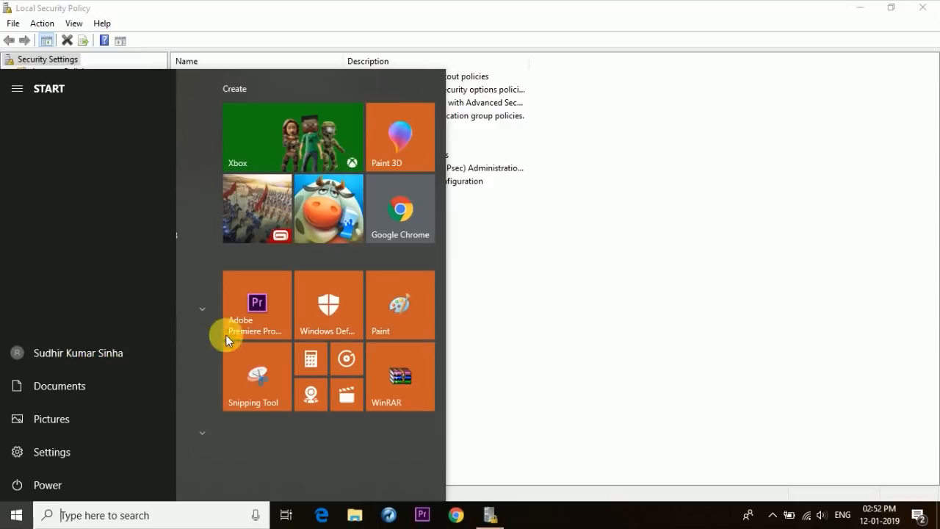
pyautogui.click(492, 290)
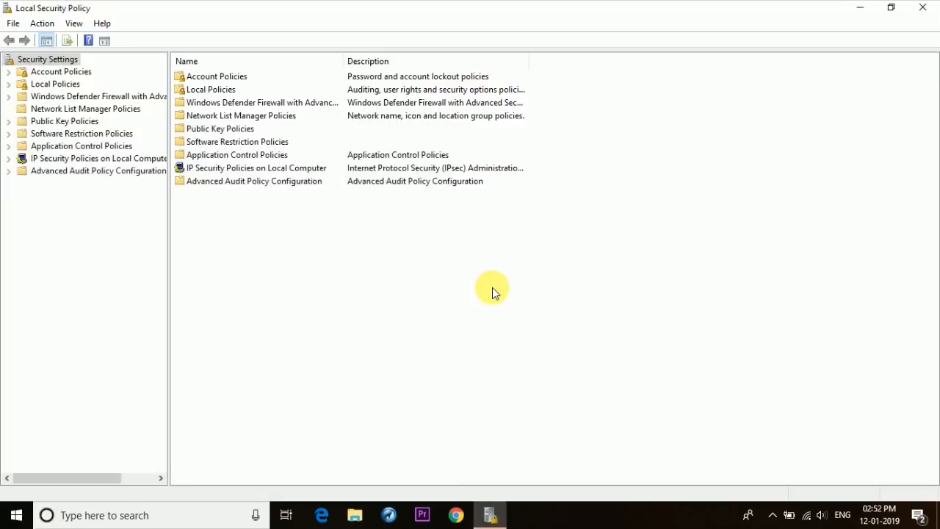
pyautogui.moveTo(79, 115)
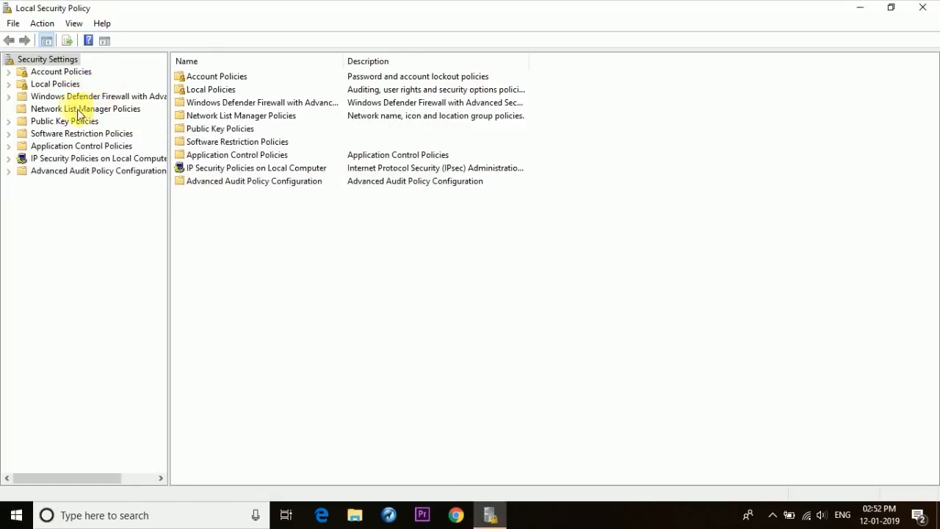
pyautogui.moveTo(56, 84)
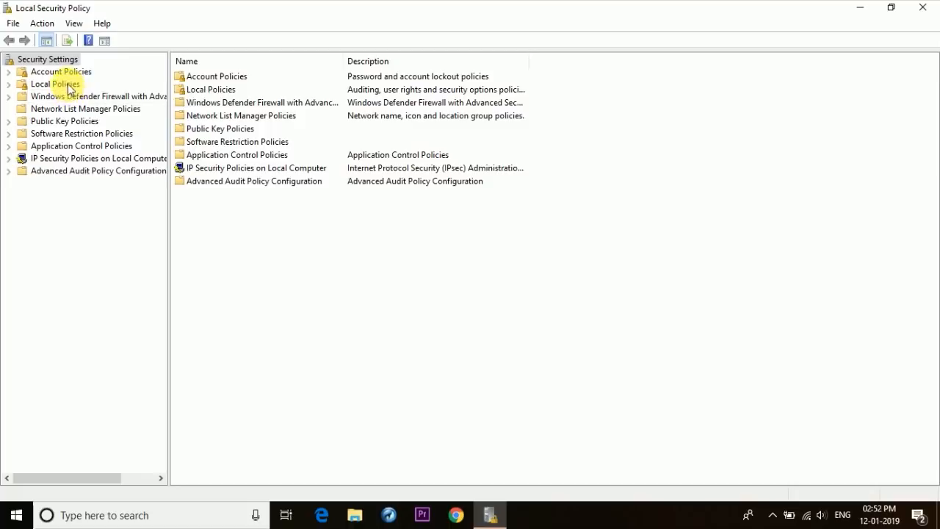
# Under Local Policies > User Rights Assignment, open the Lock pages in memory properties.
pyautogui.click(56, 84)
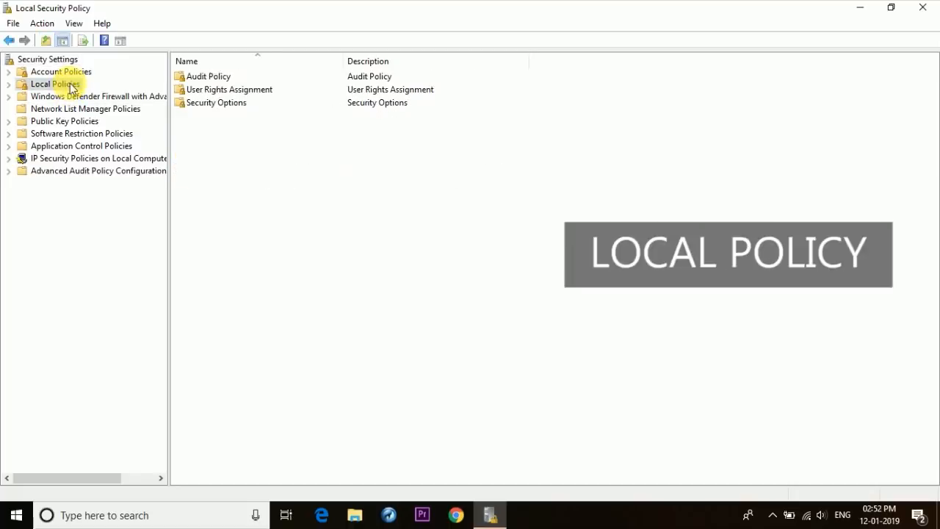
pyautogui.click(230, 90)
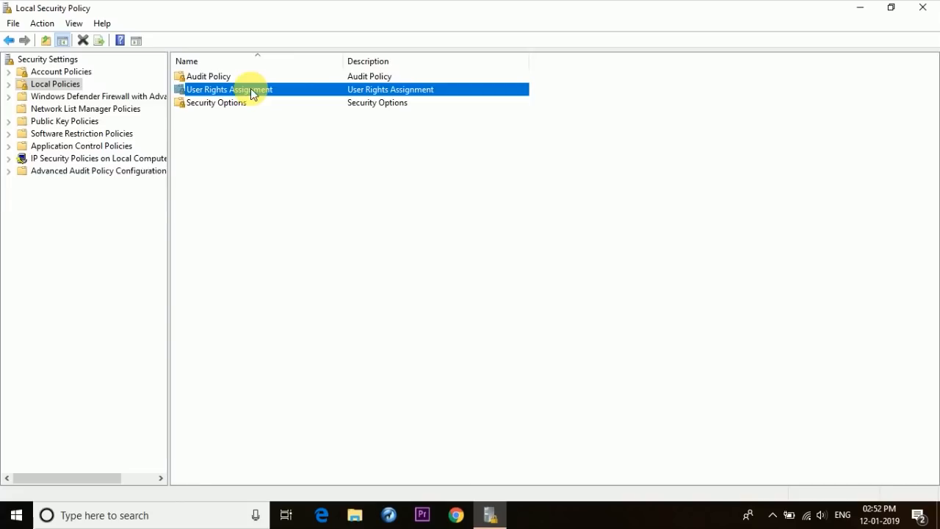
pyautogui.doubleClick(229, 90)
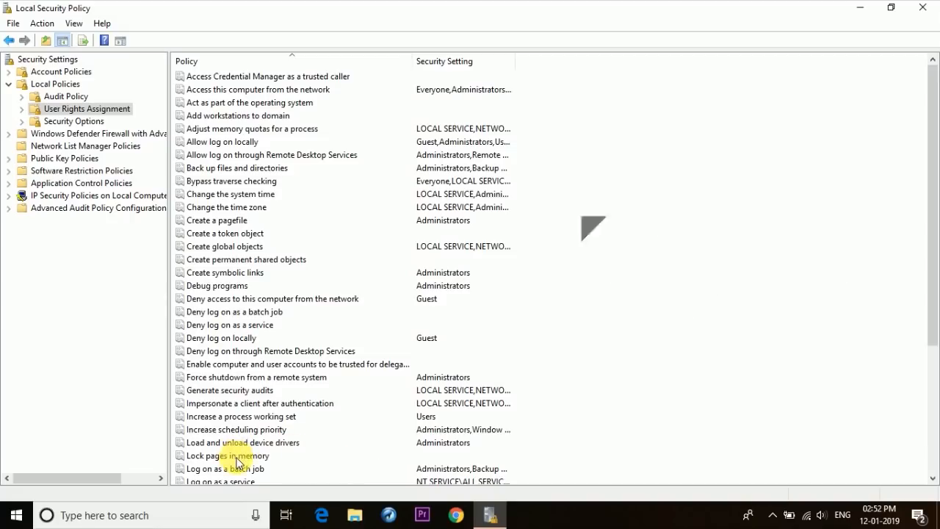
pyautogui.doubleClick(227, 455)
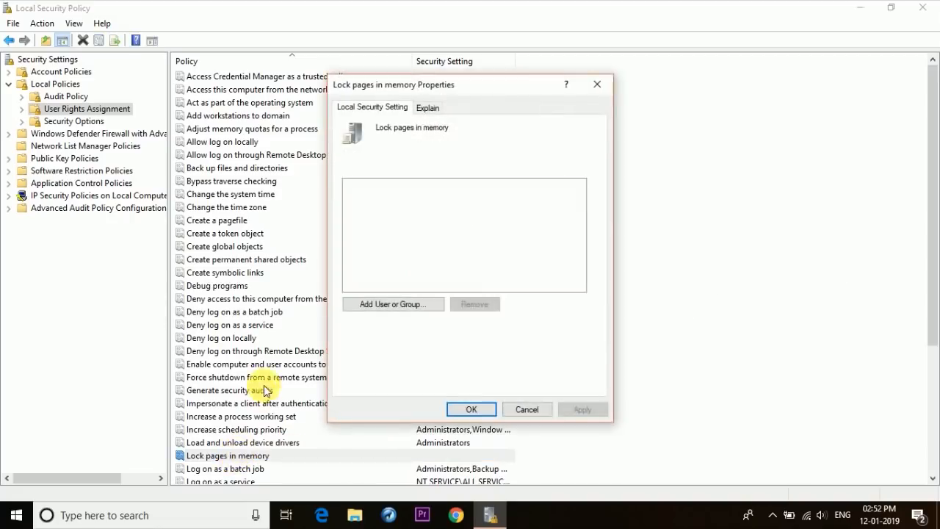
pyautogui.moveTo(390, 374)
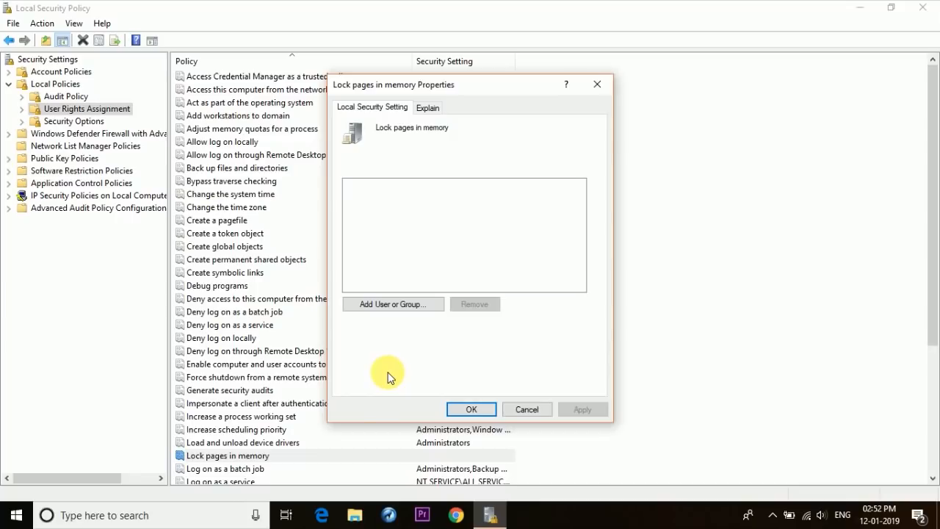
pyautogui.moveTo(395, 369)
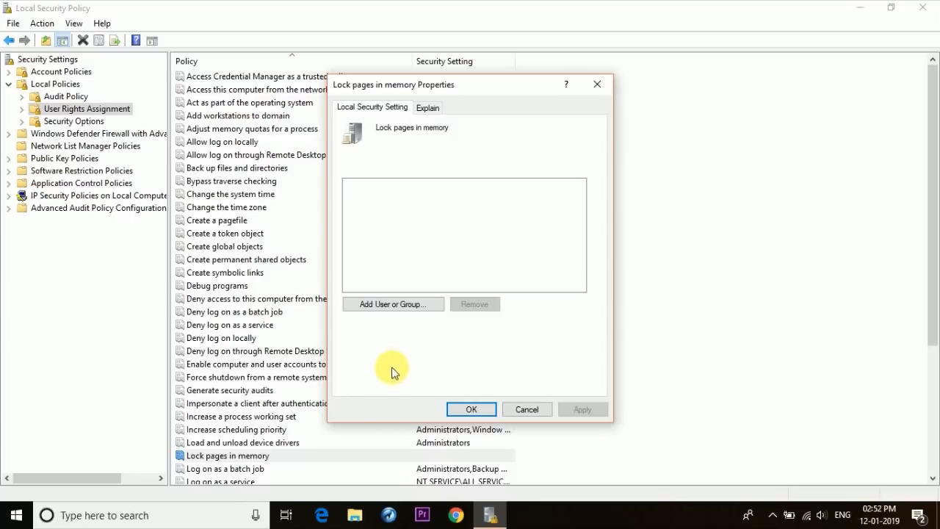
pyautogui.moveTo(382, 349)
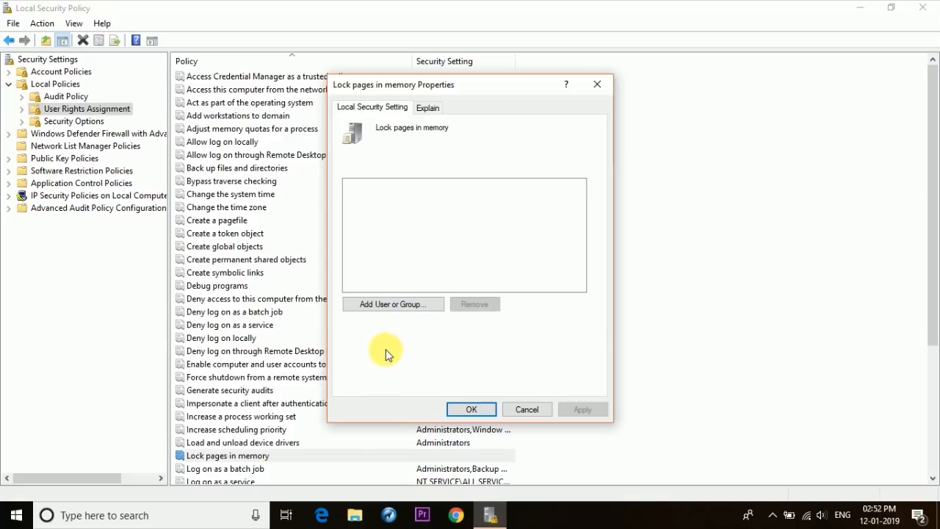
pyautogui.moveTo(388, 345)
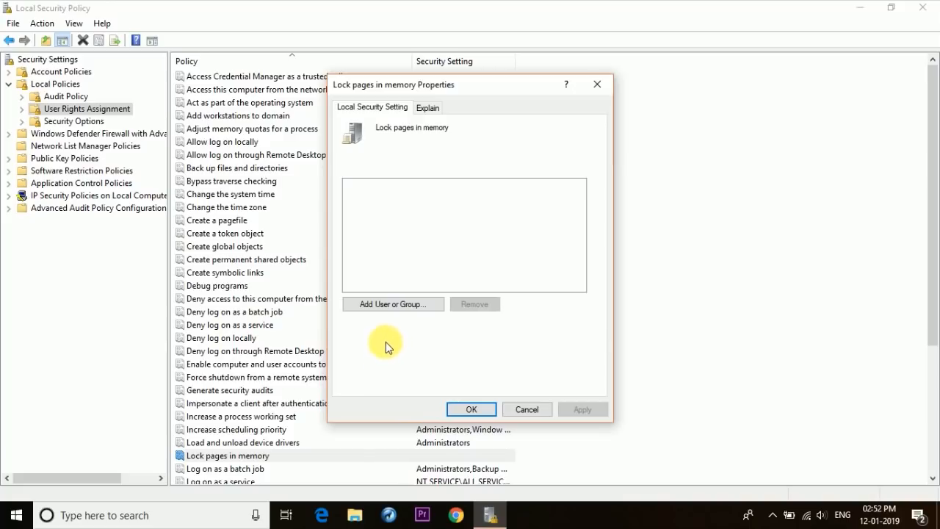
pyautogui.click(393, 304)
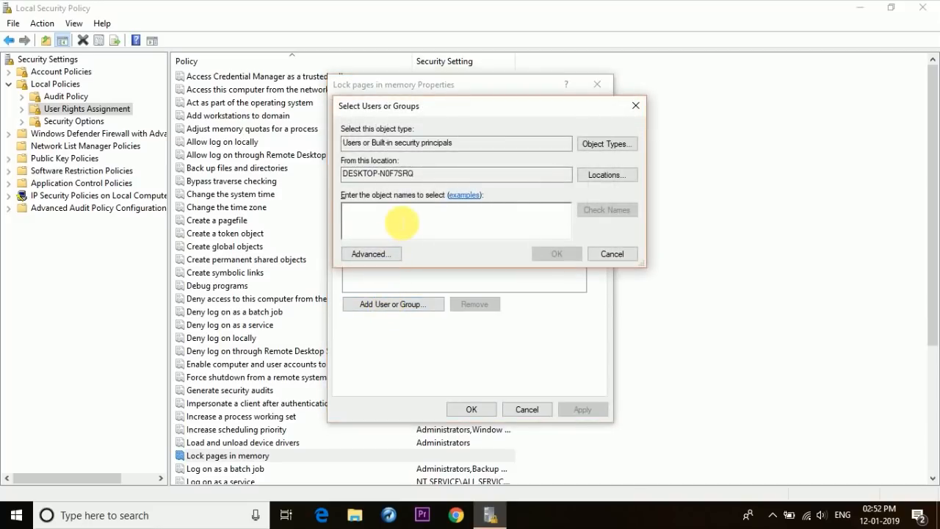
pyautogui.write('Sud')
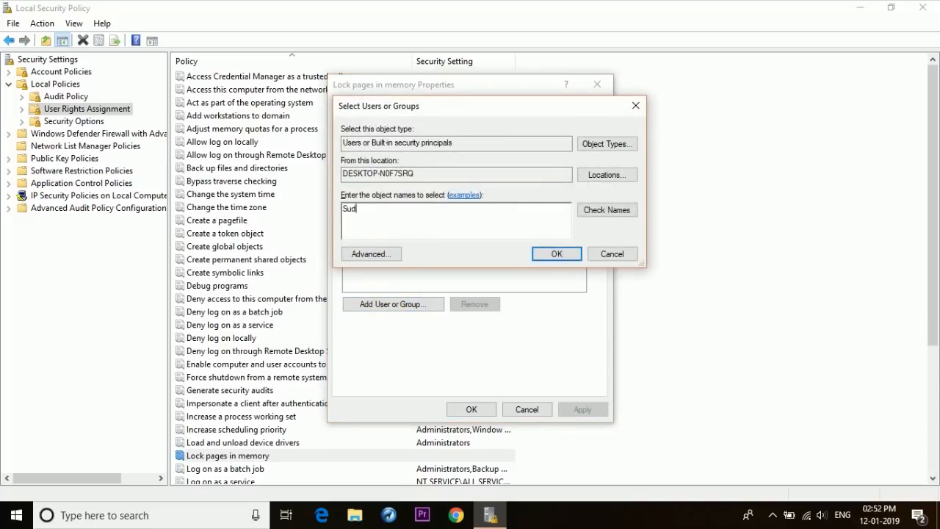
pyautogui.write('hir Ku')
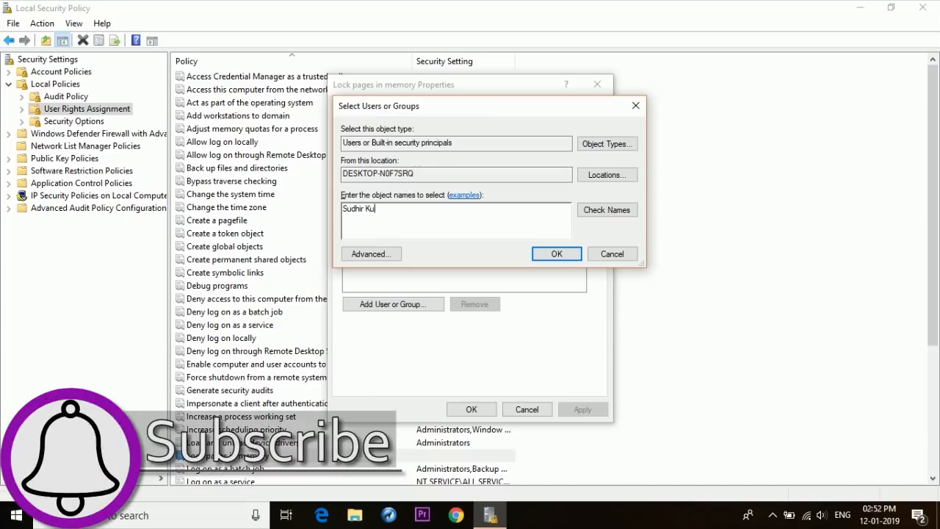
pyautogui.write('mar Sin')
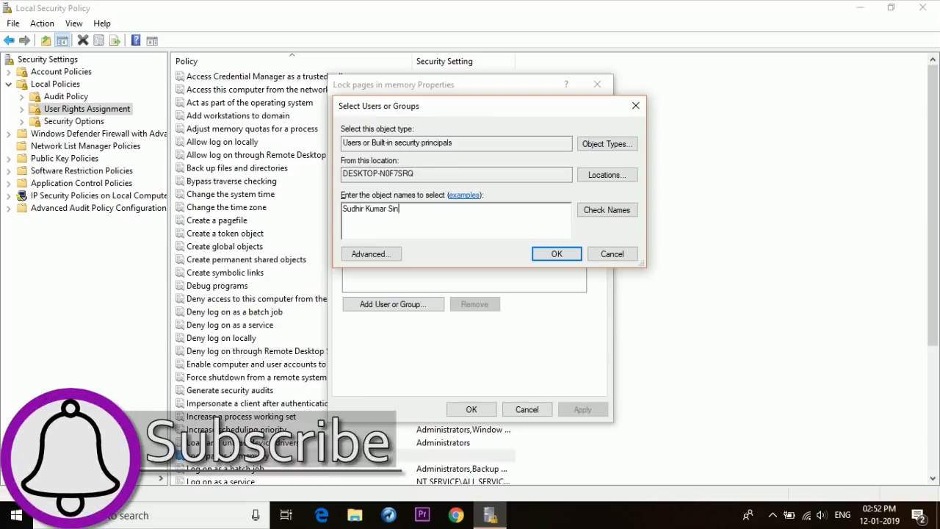
pyautogui.write('ha')
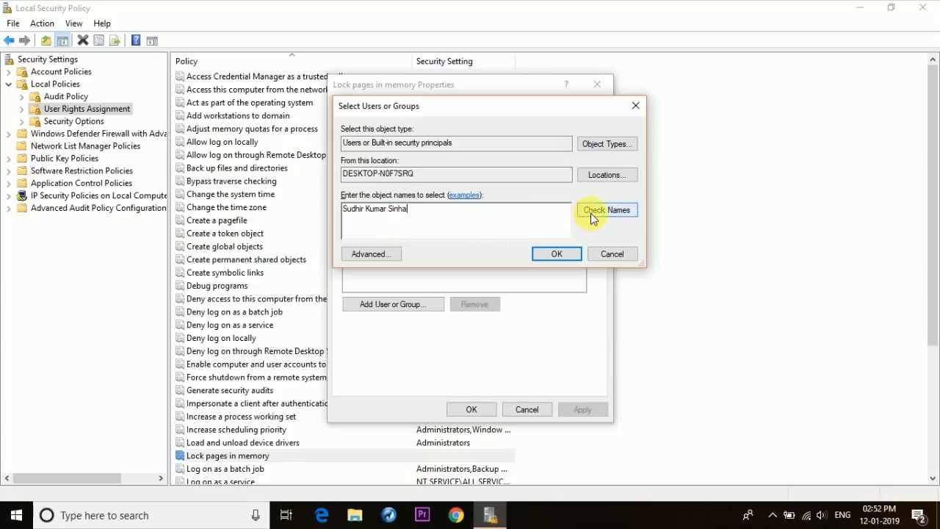
pyautogui.click(606, 209)
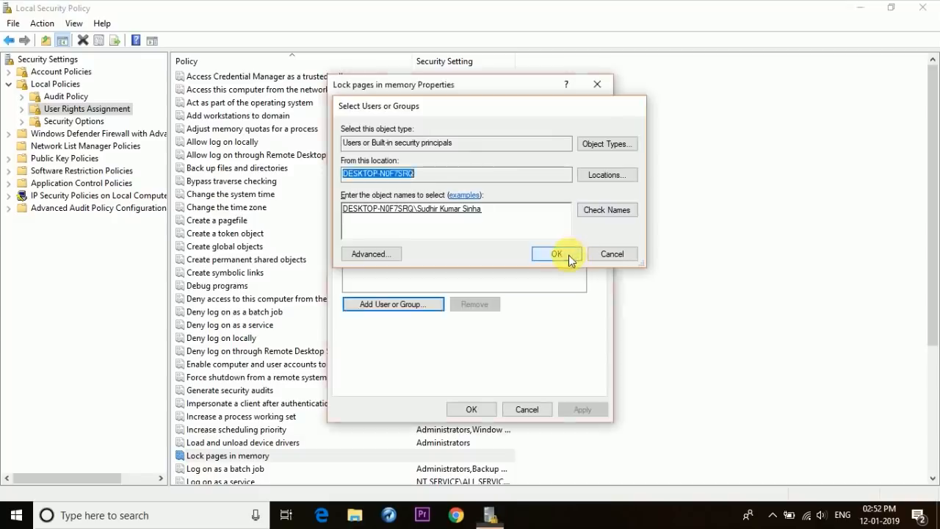
pyautogui.click(557, 253)
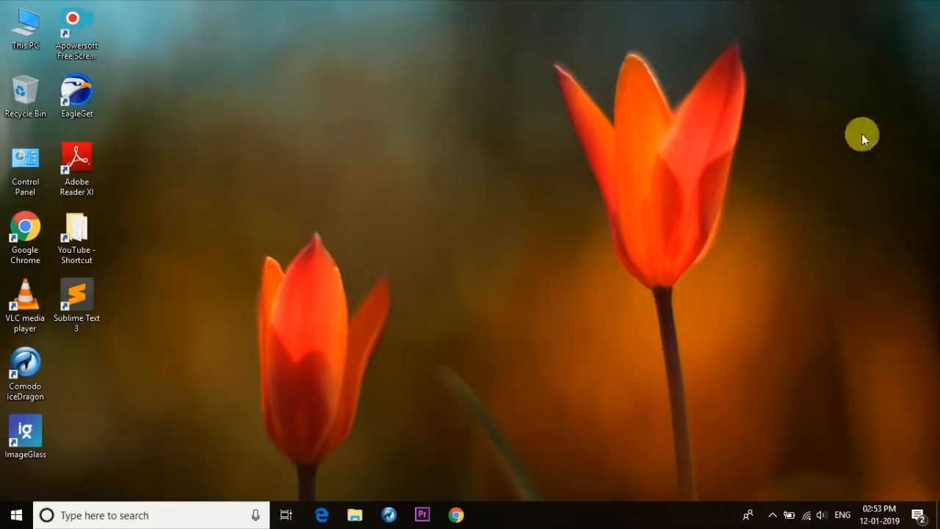
# Bring up the Start menu's power options to restart the PC.
pyautogui.click(13, 514)
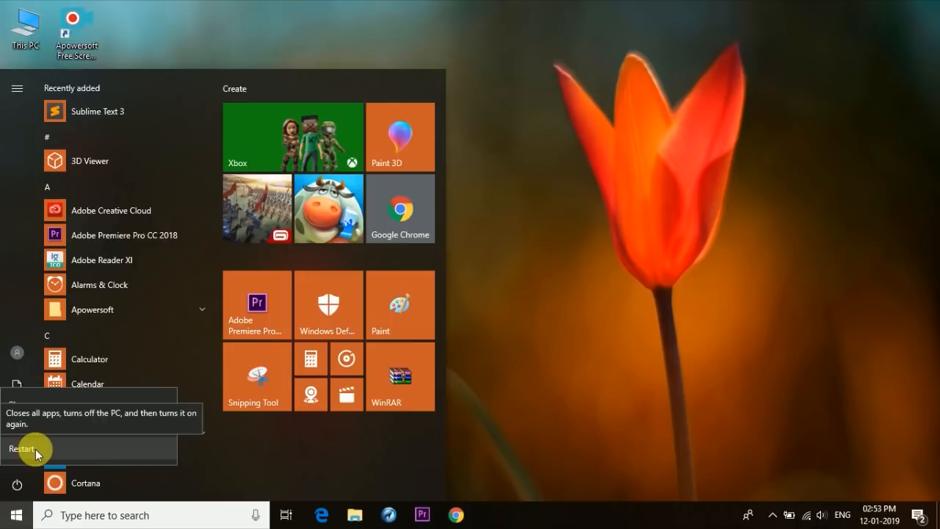
pyautogui.moveTo(73, 452)
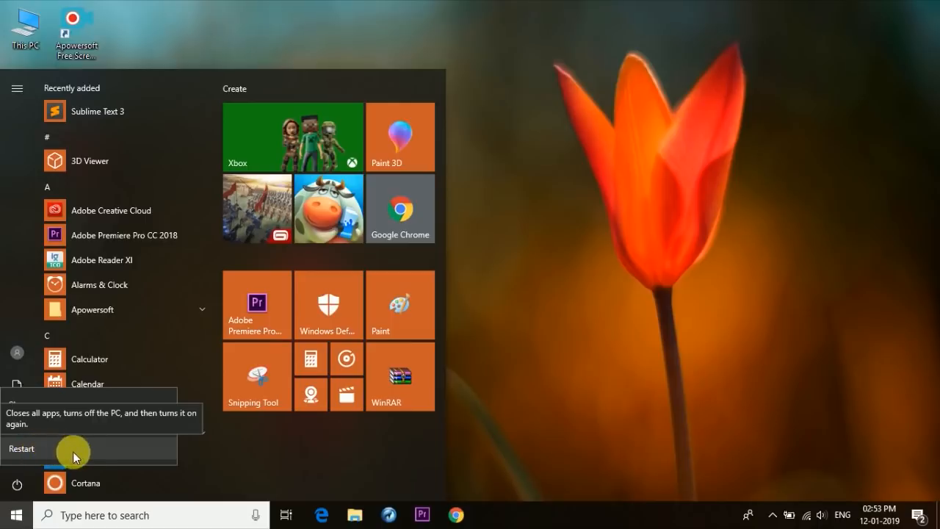
pyautogui.moveTo(496, 391)
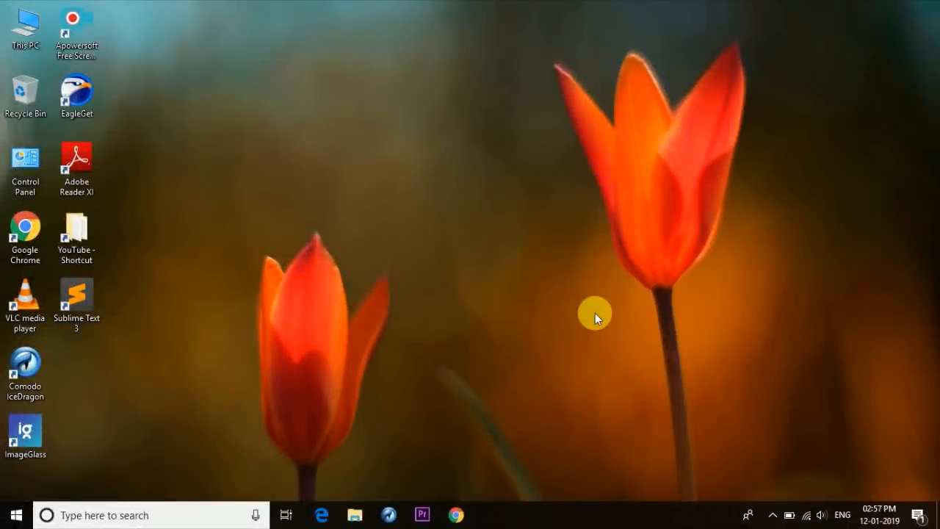
pyautogui.moveTo(188, 514)
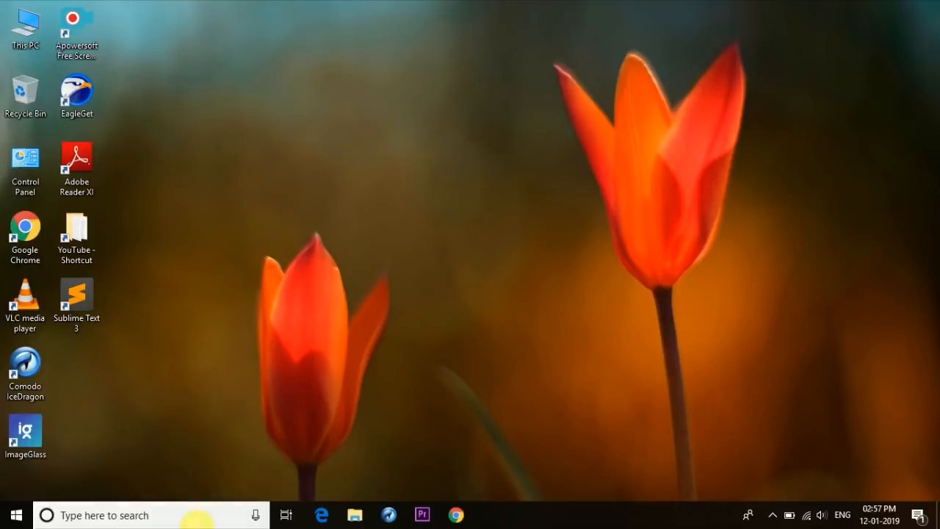
# Run dxdiag from the taskbar search on the restarted PC.
pyautogui.write('dx')
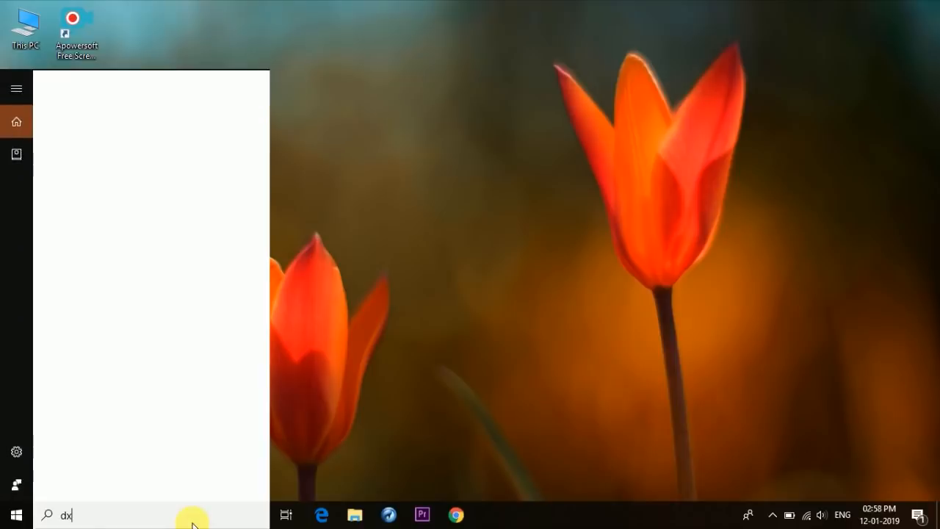
pyautogui.press('Return')
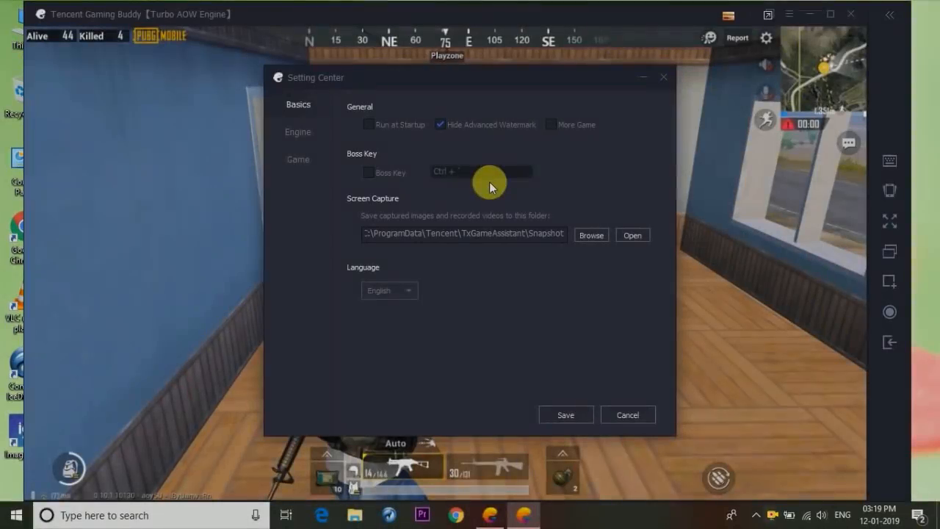
# Check the Game settings show HD 1080P resolution, then cancel back to PUBG Mobile.
pyautogui.click(298, 158)
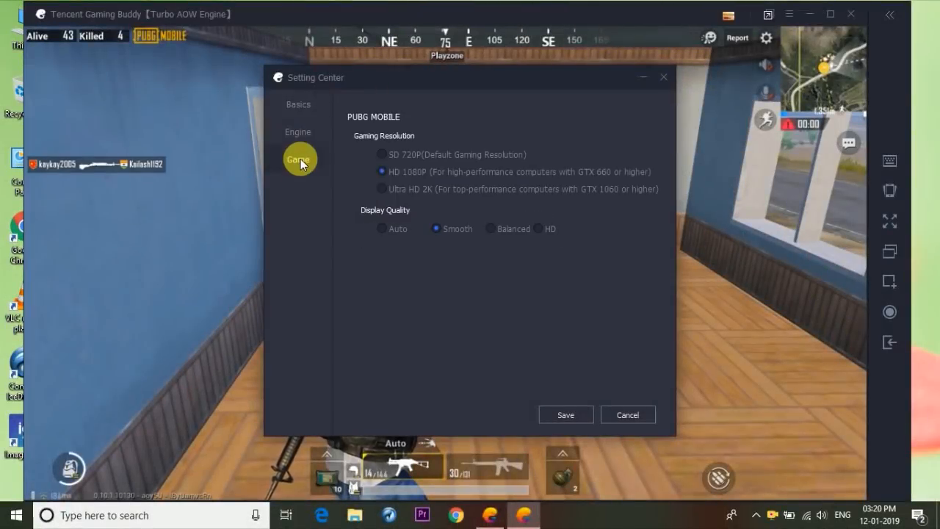
pyautogui.moveTo(403, 182)
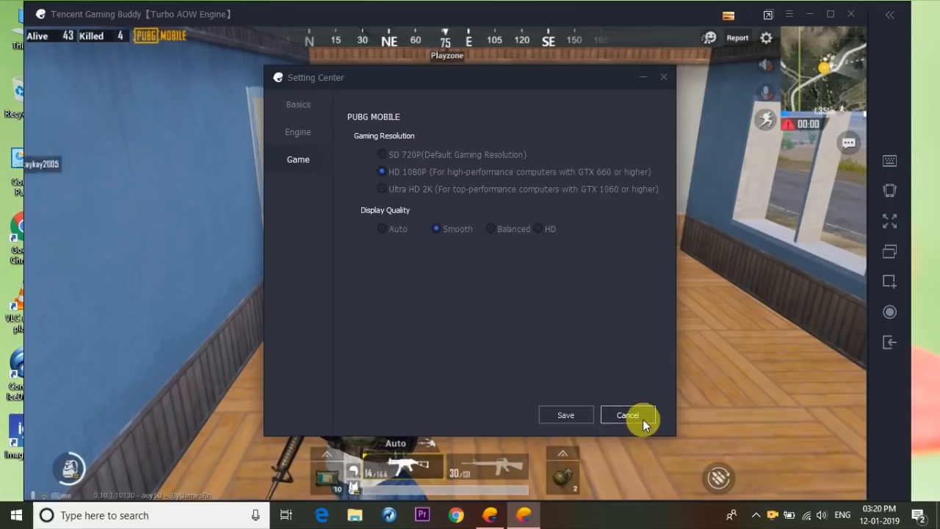
pyautogui.click(627, 414)
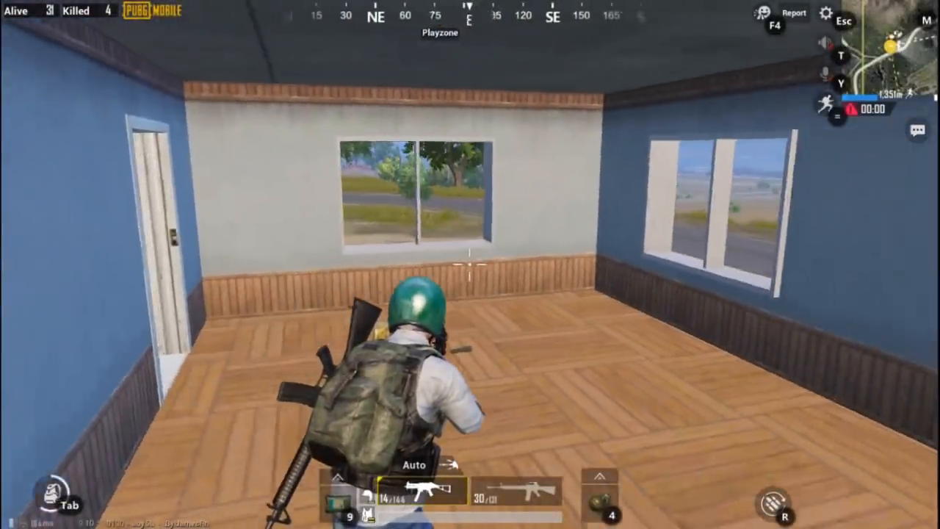